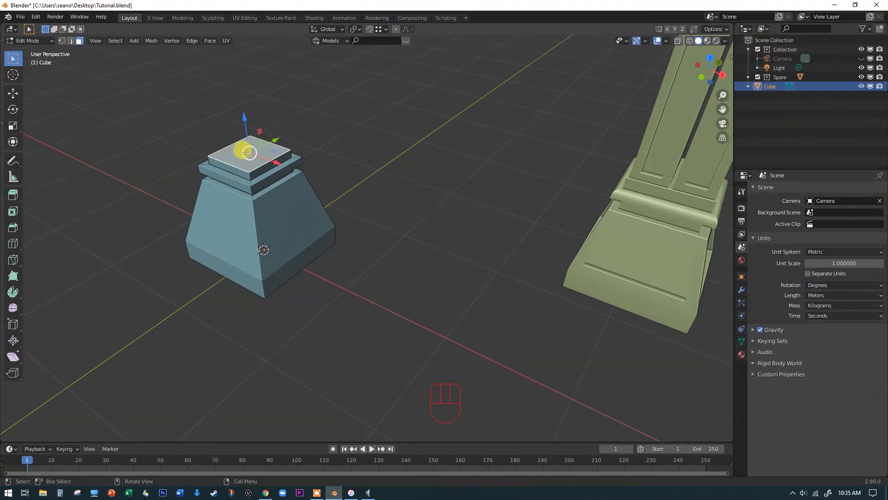
mouse_move(726, 185)
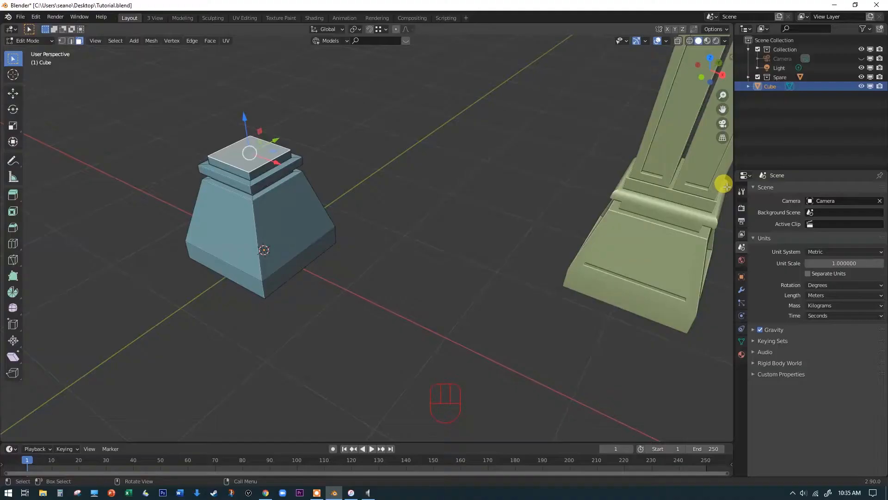
mouse_move(181, 172)
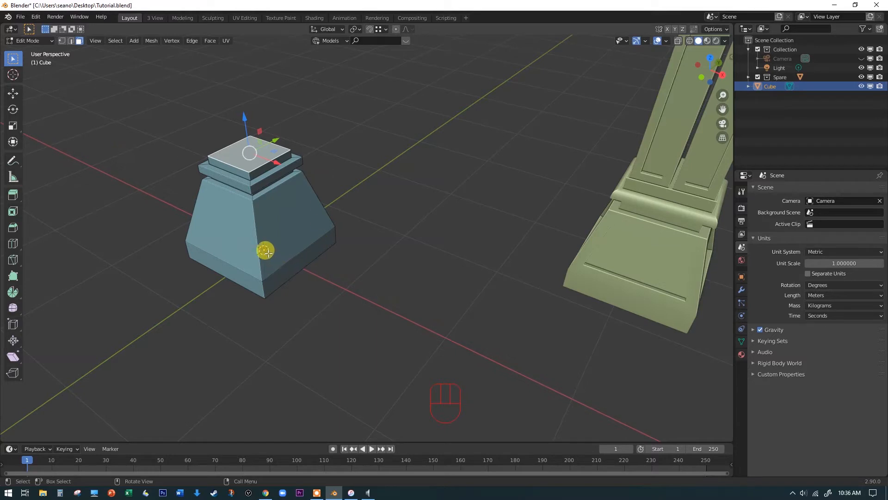
mouse_move(693, 180)
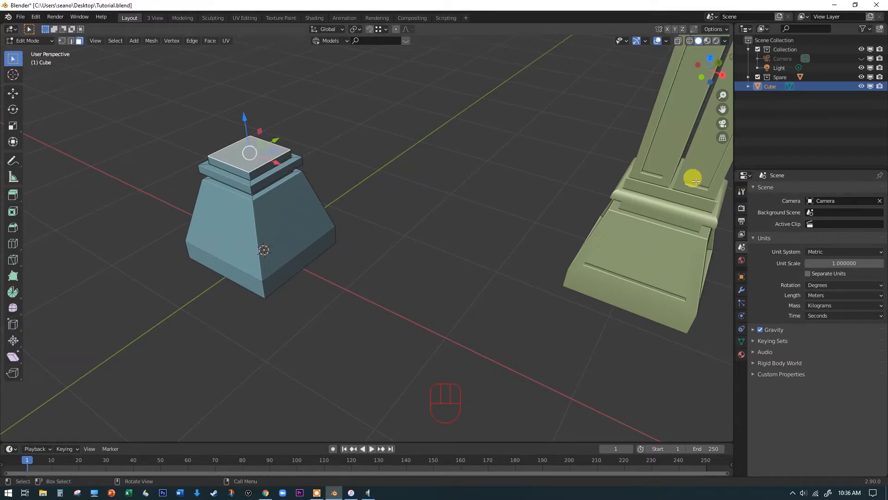
mouse_move(630, 177)
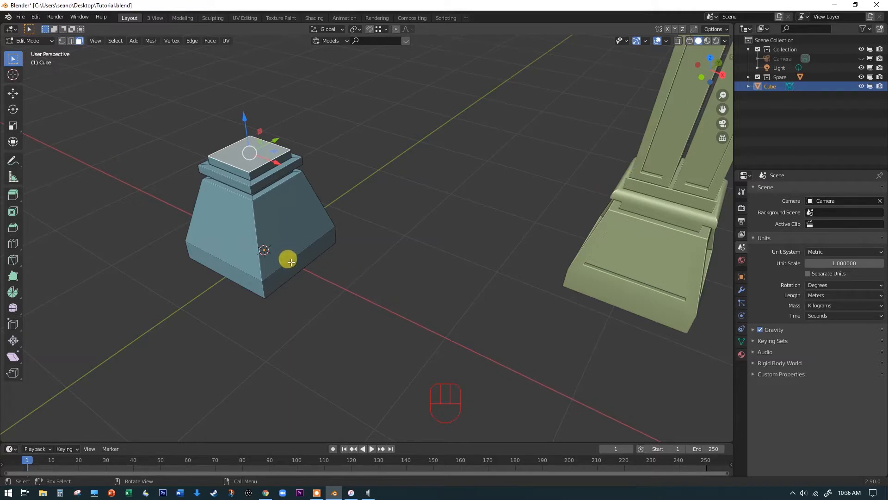
mouse_move(455, 171)
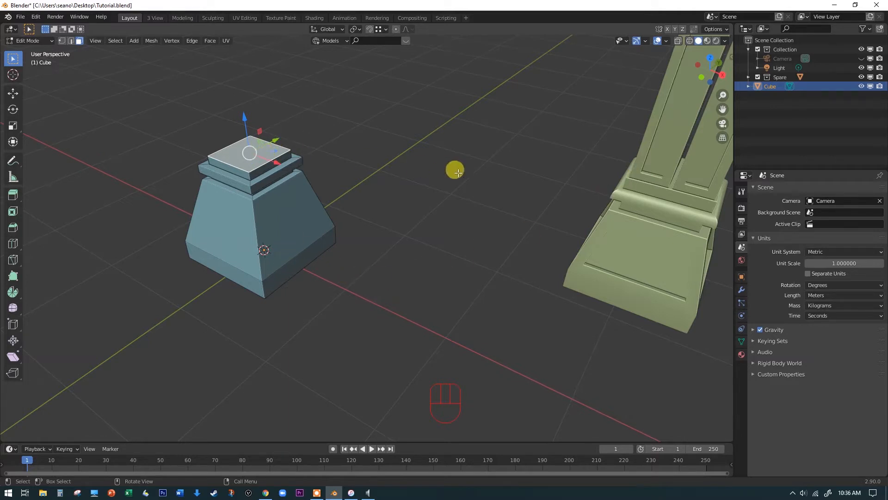
Step: Snap the 3D cursor to the pedestal's selected top face via the Shift+S snap menu
key(shift+s)
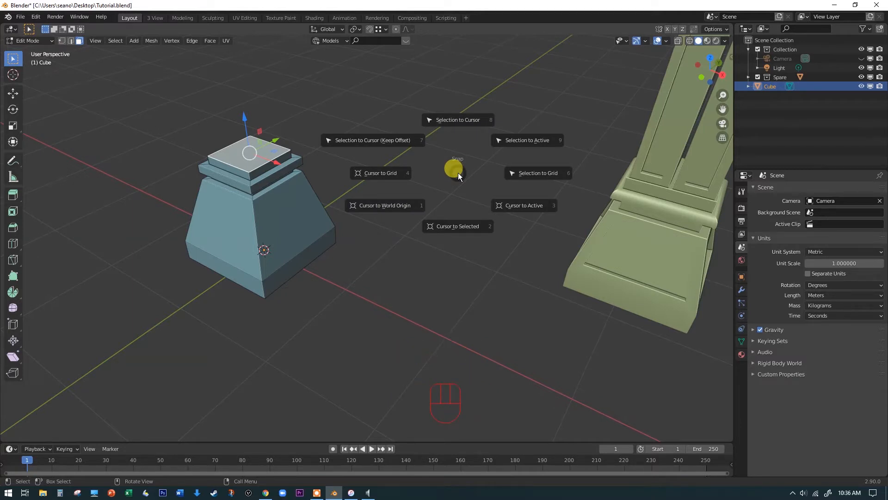
mouse_move(457, 226)
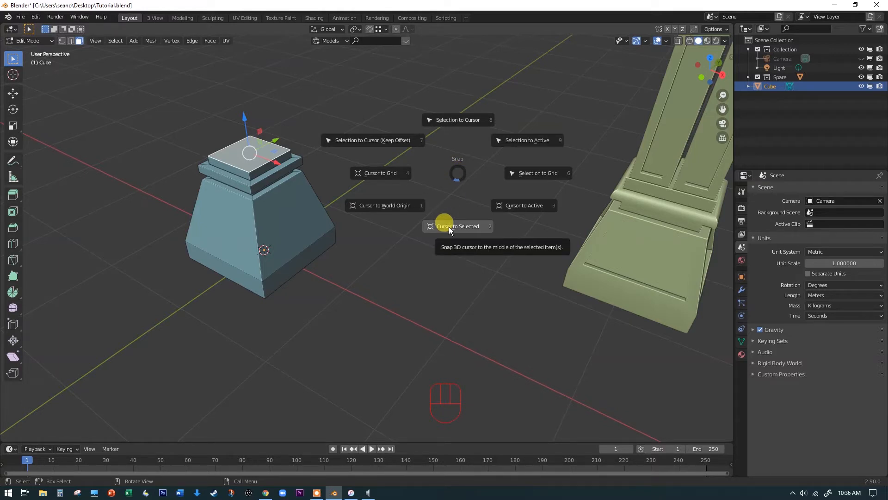
click(458, 226)
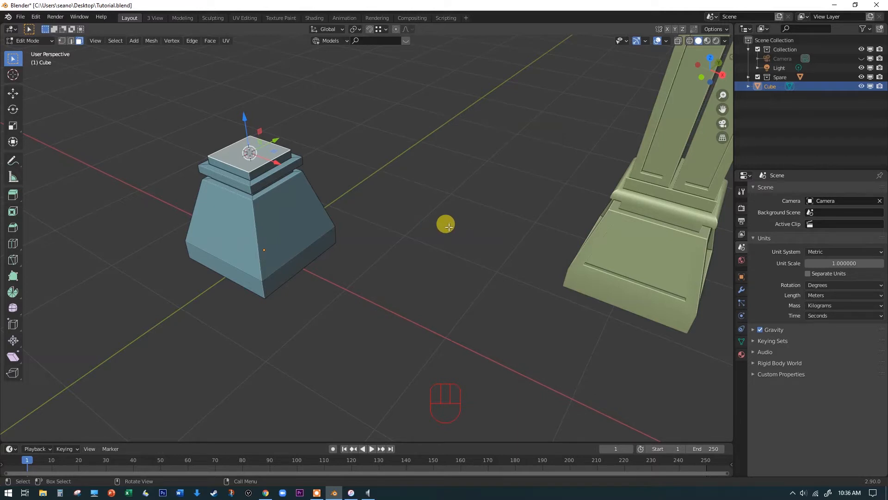
mouse_move(631, 251)
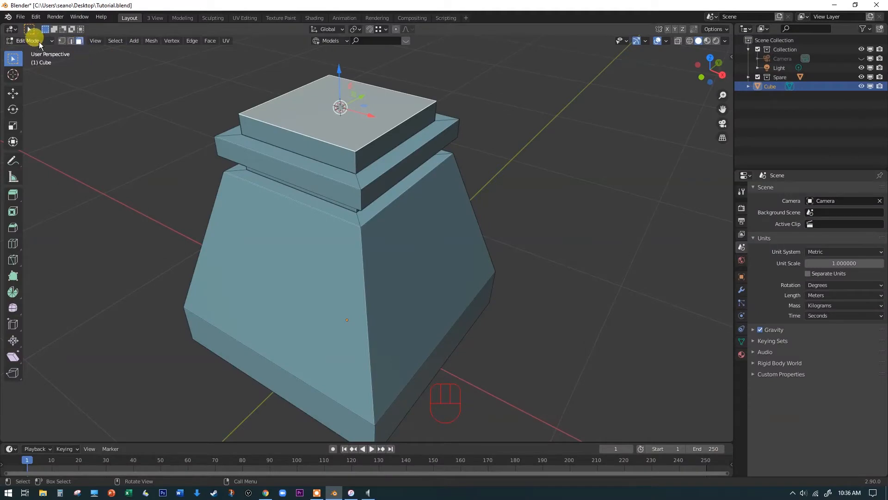
mouse_move(248, 228)
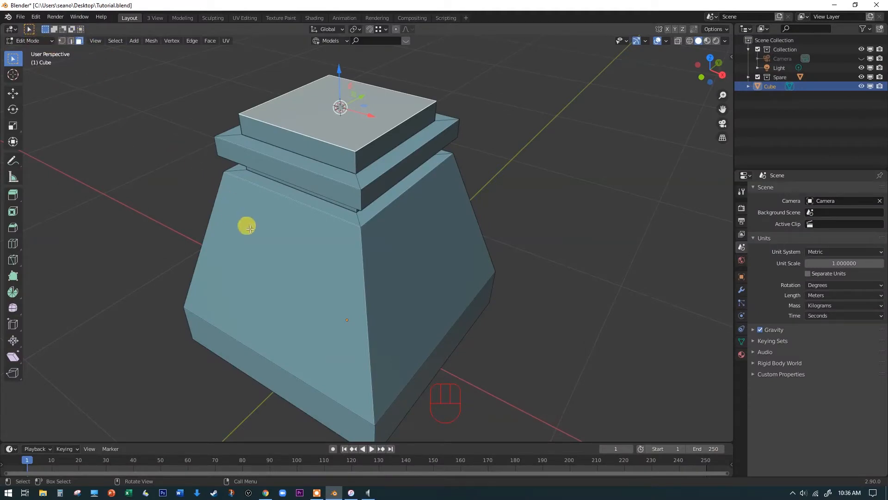
Step: Select the front sloped face of the pedestal's lower block
click(277, 291)
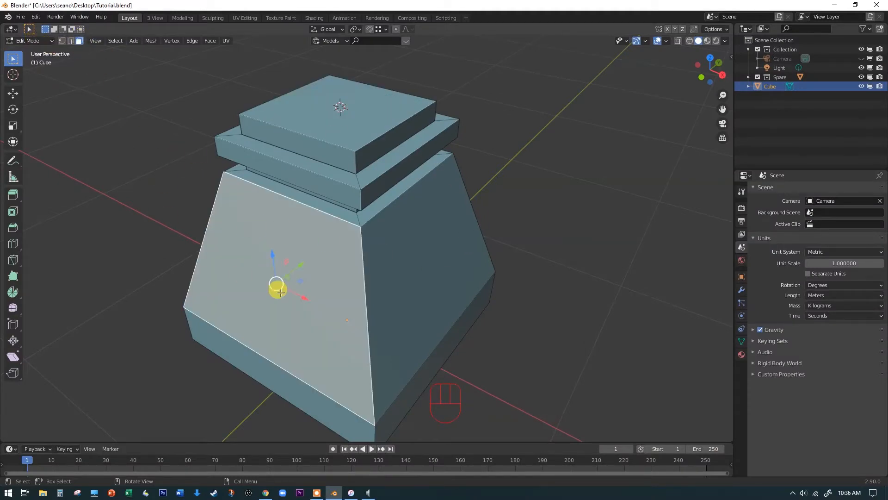
mouse_move(383, 259)
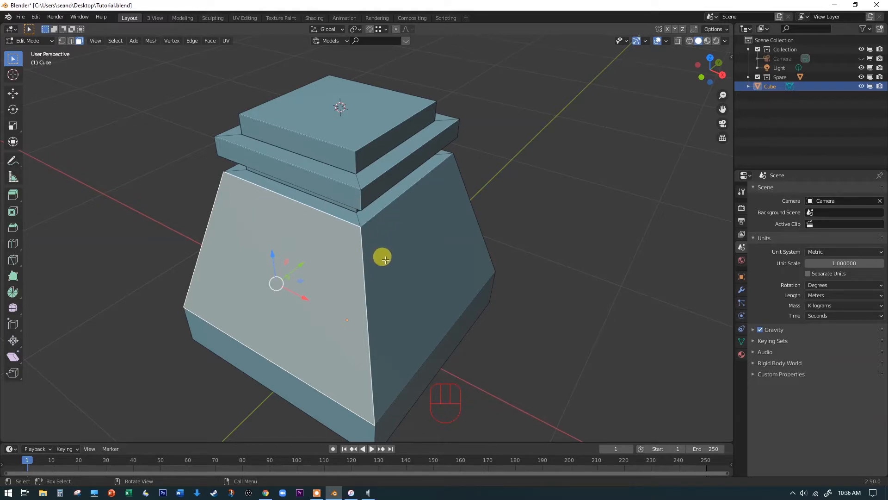
mouse_move(401, 264)
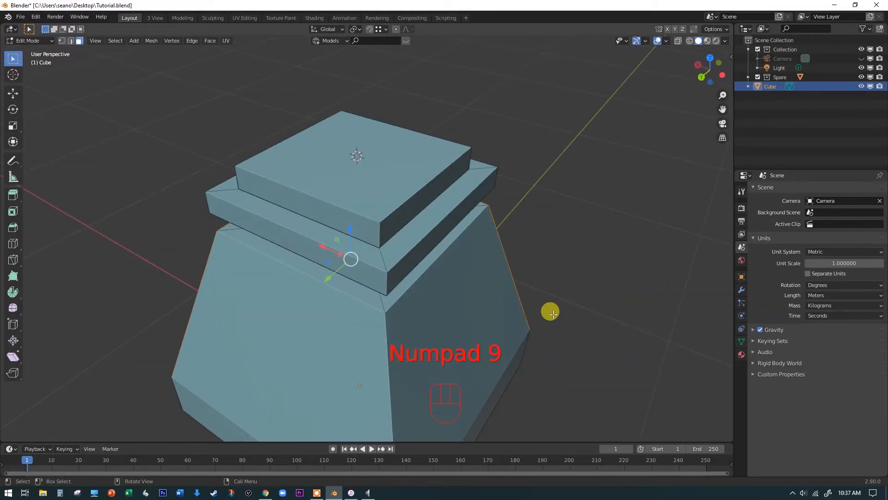
mouse_move(339, 354)
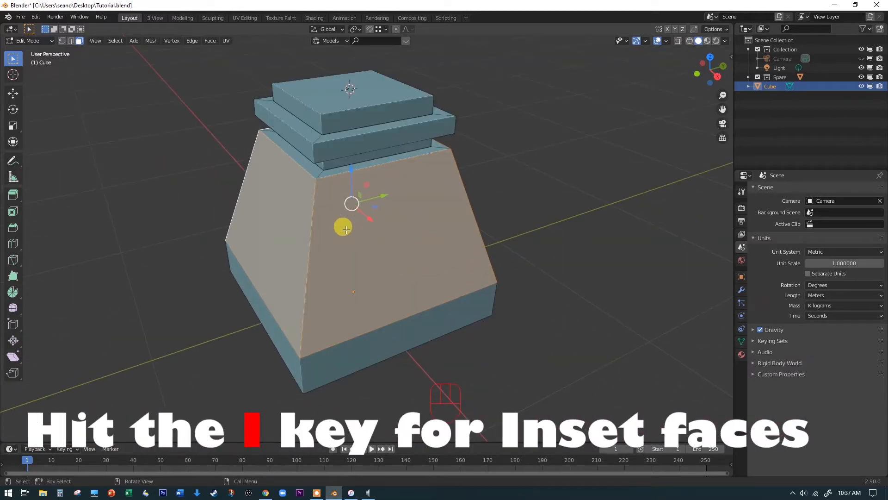
mouse_move(327, 146)
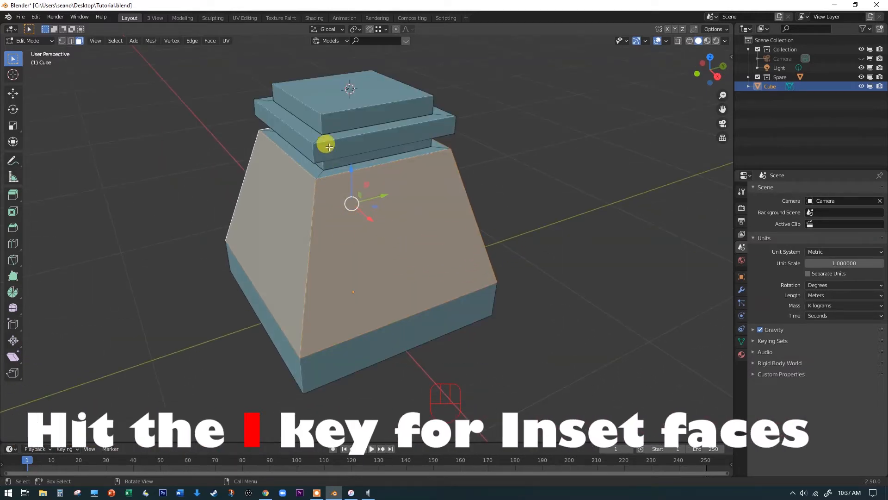
mouse_move(437, 288)
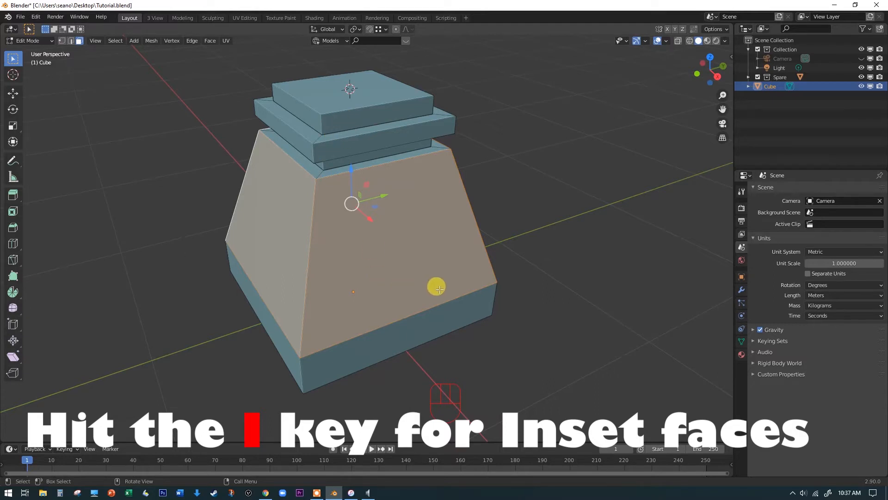
mouse_move(648, 223)
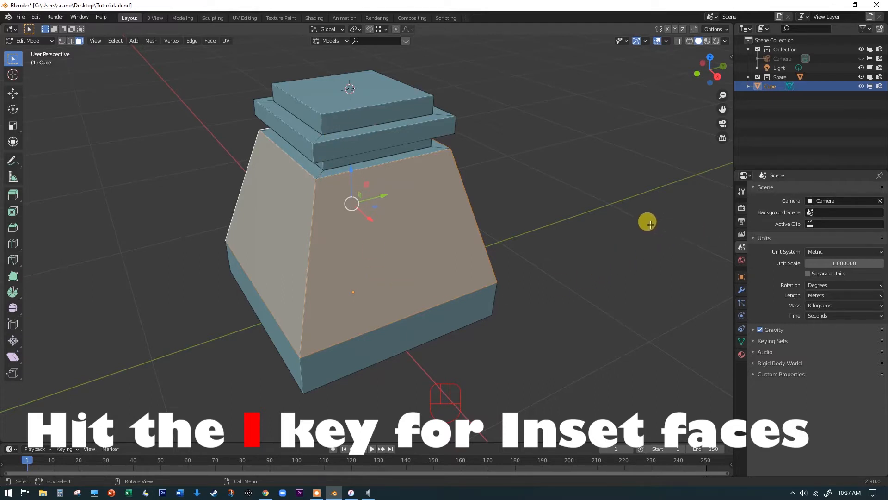
Step: Start an inset on the four sloped side faces of the base
key(i)
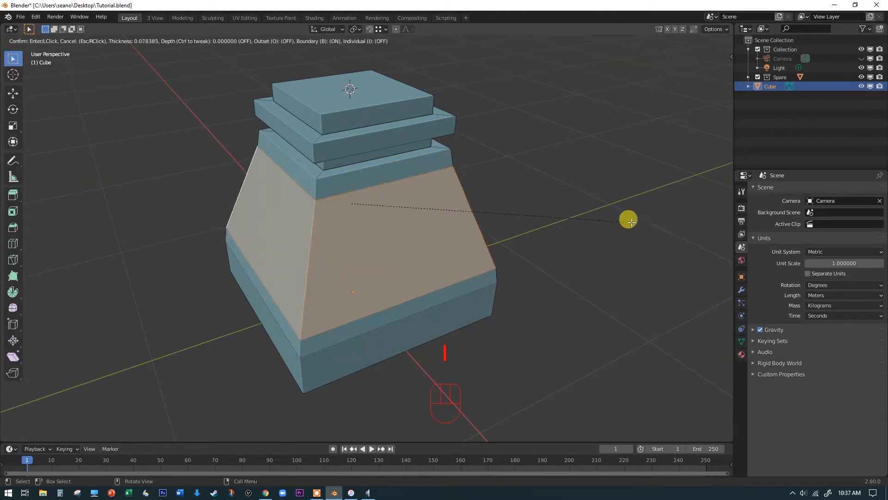
mouse_move(625, 221)
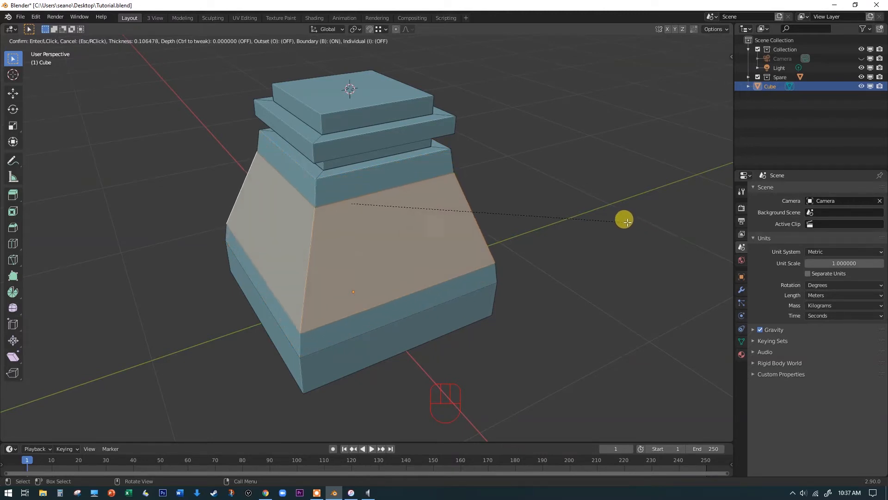
mouse_move(627, 221)
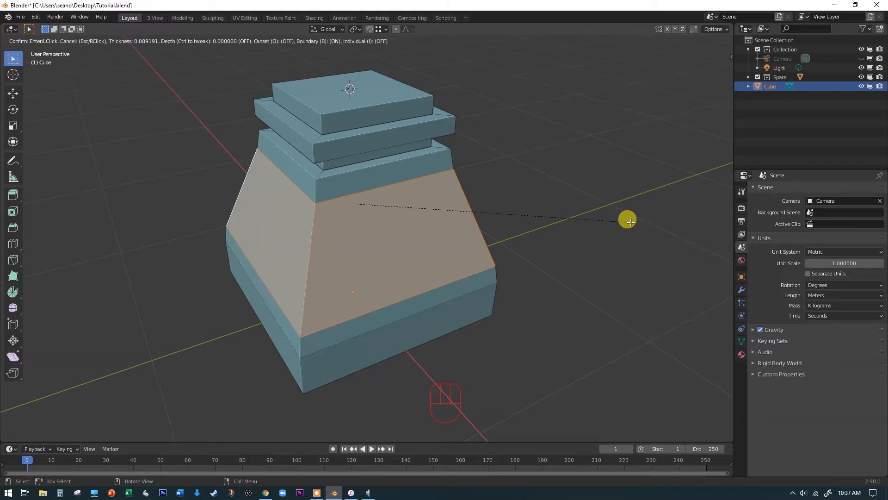
mouse_move(629, 221)
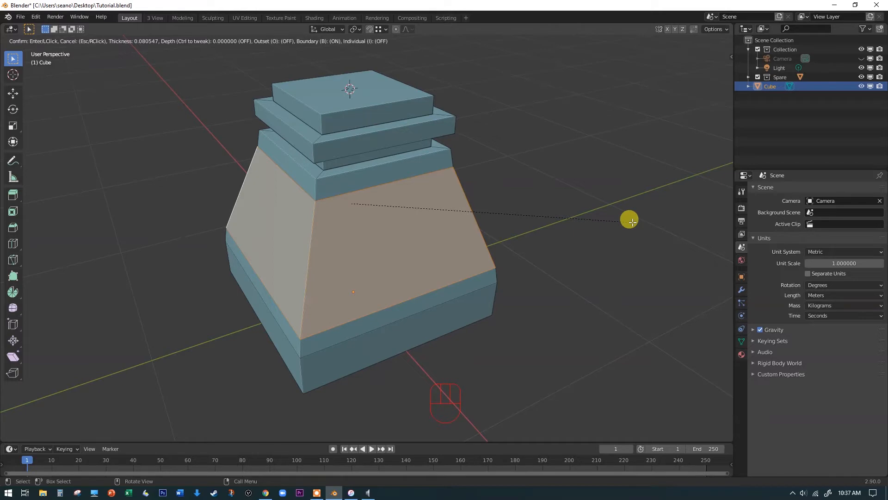
Step: Confirm the inset at about 0.09455 m thickness and set its depth to 0 m
click(630, 221)
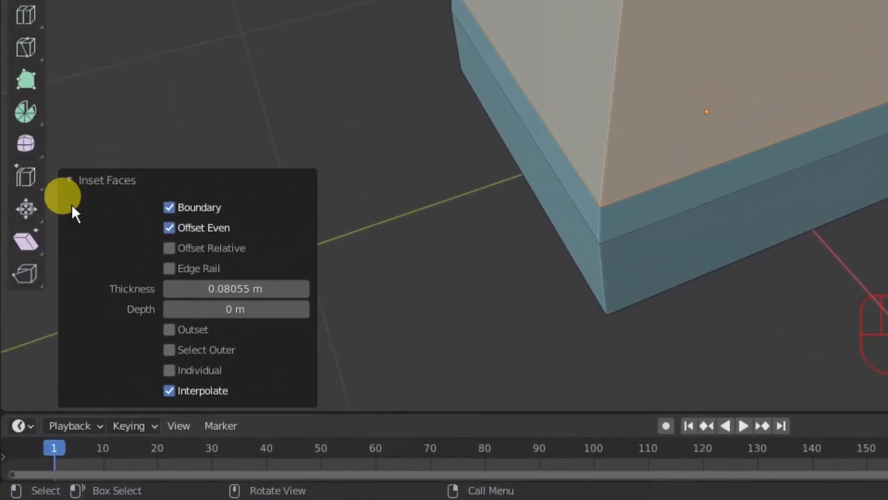
click(69, 180)
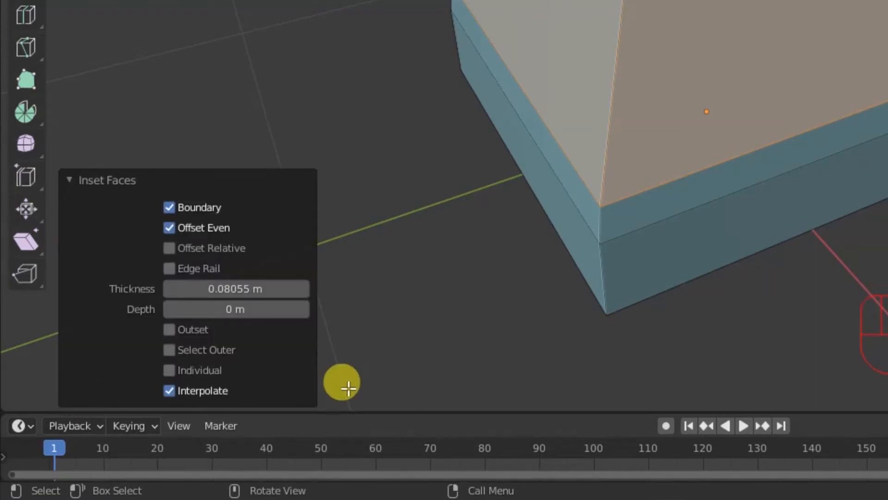
mouse_move(89, 251)
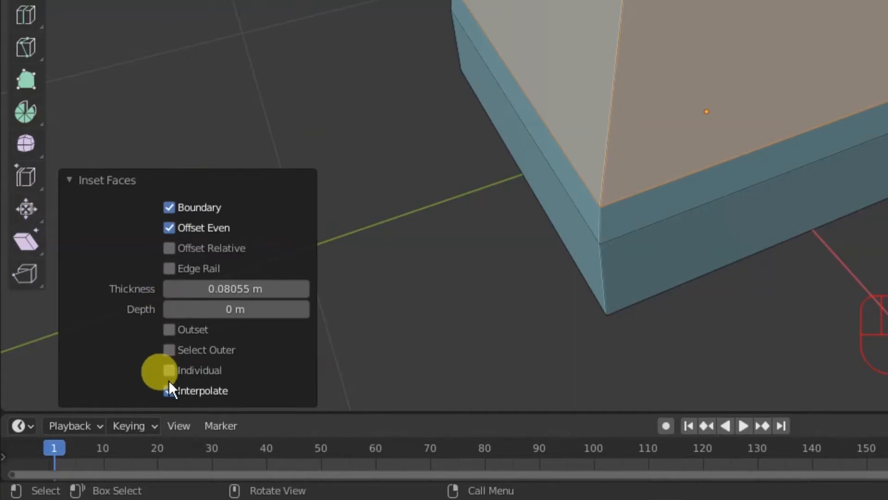
click(168, 391)
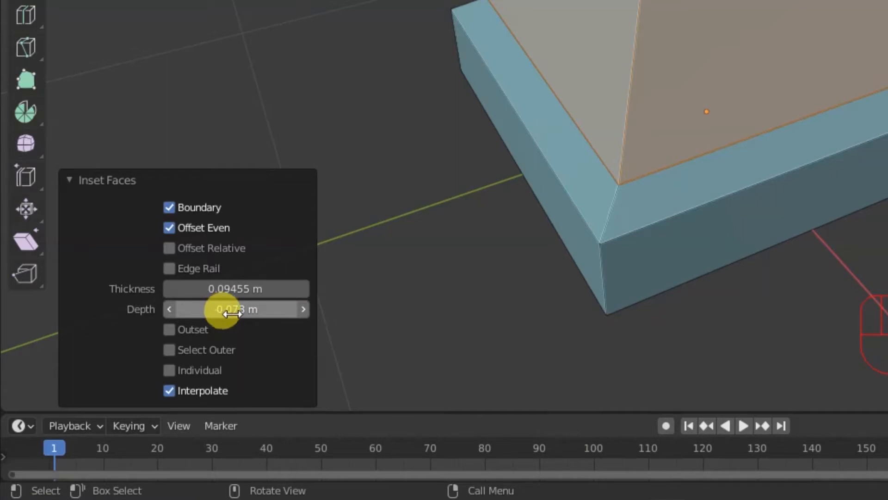
double_click(236, 309)
text(0)
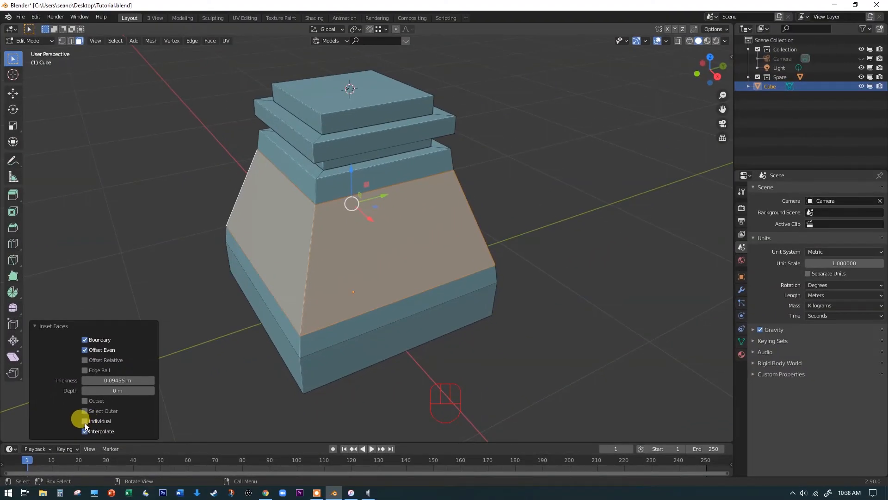
Step: Enable Individual so each sloped side face gets its own bordered inset panel
click(85, 421)
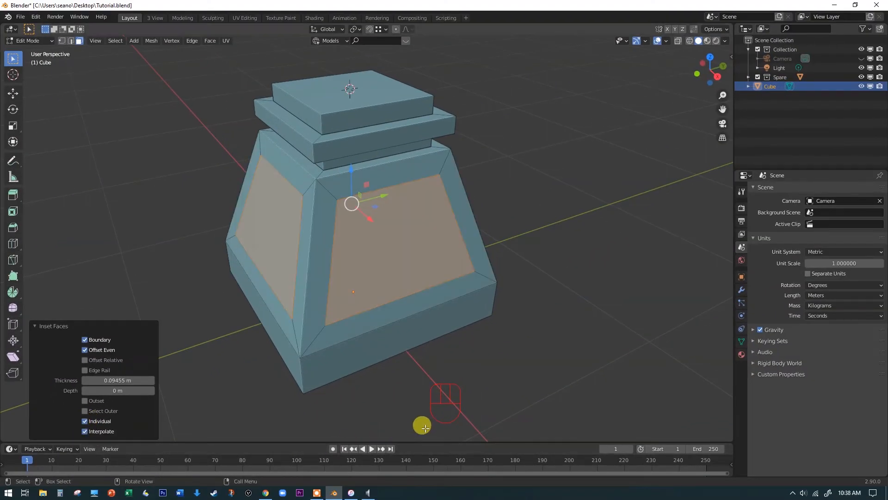
mouse_move(350, 151)
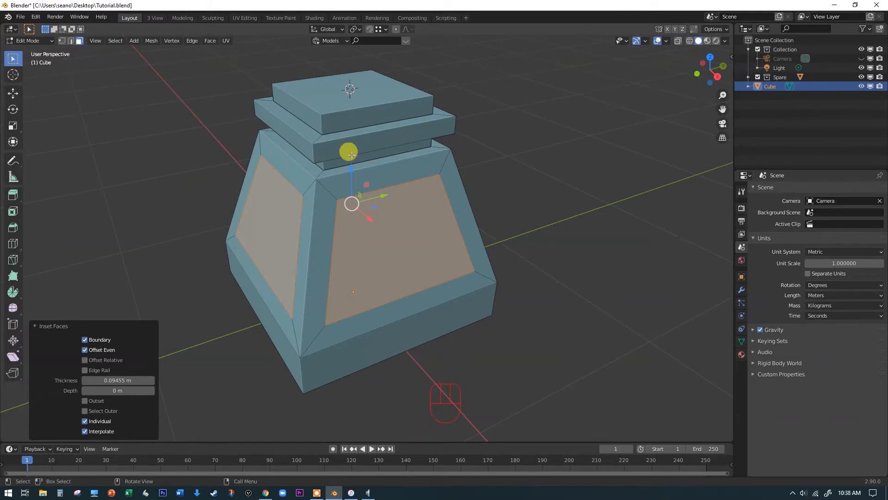
mouse_move(272, 286)
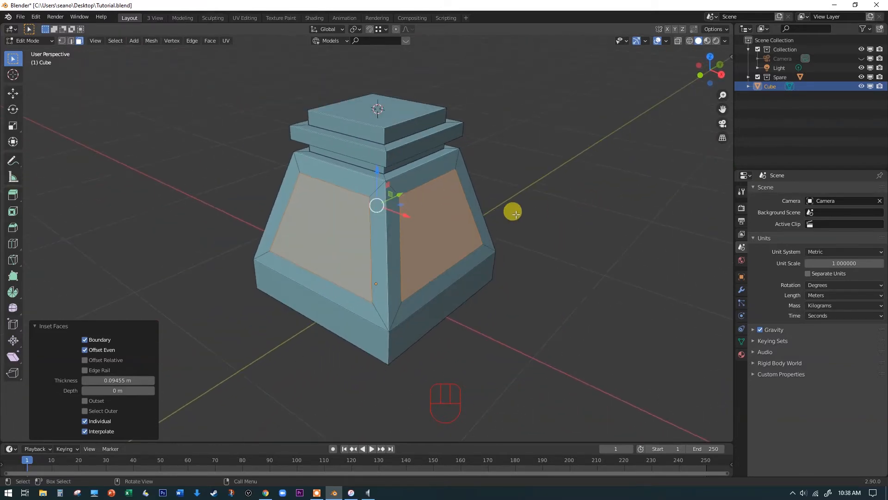
mouse_move(422, 234)
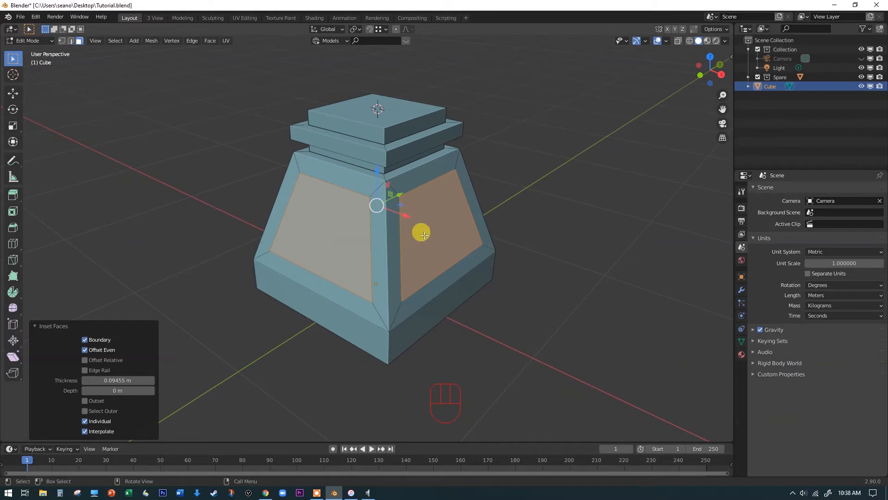
mouse_move(13, 190)
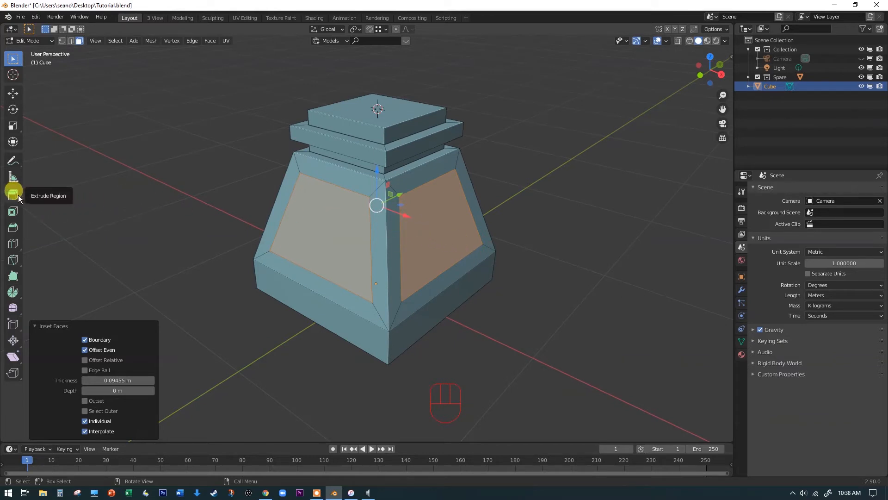
click(13, 192)
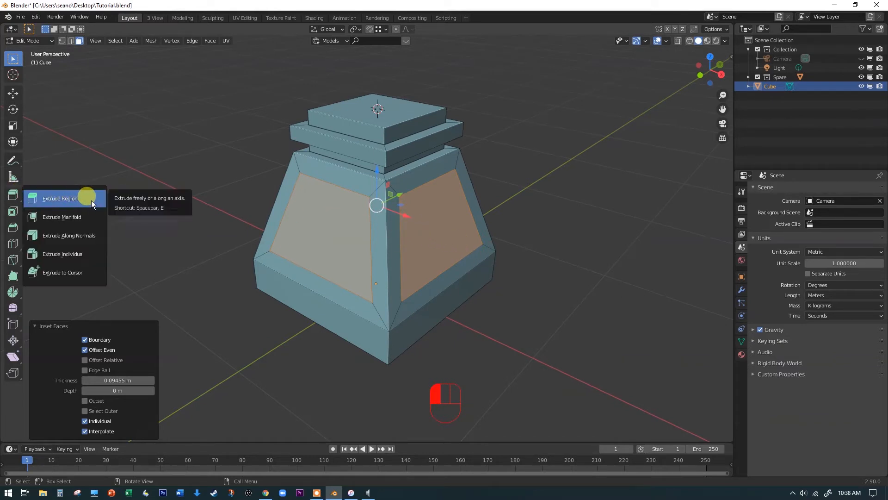
mouse_move(91, 220)
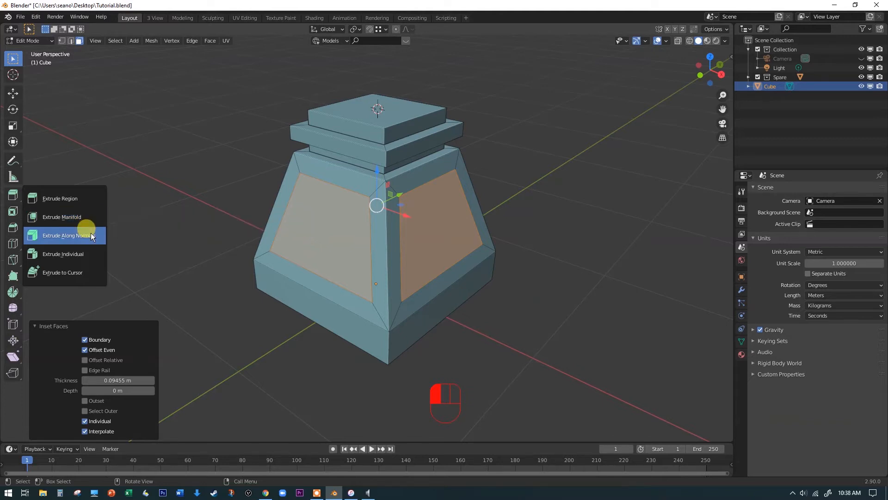
mouse_move(65, 253)
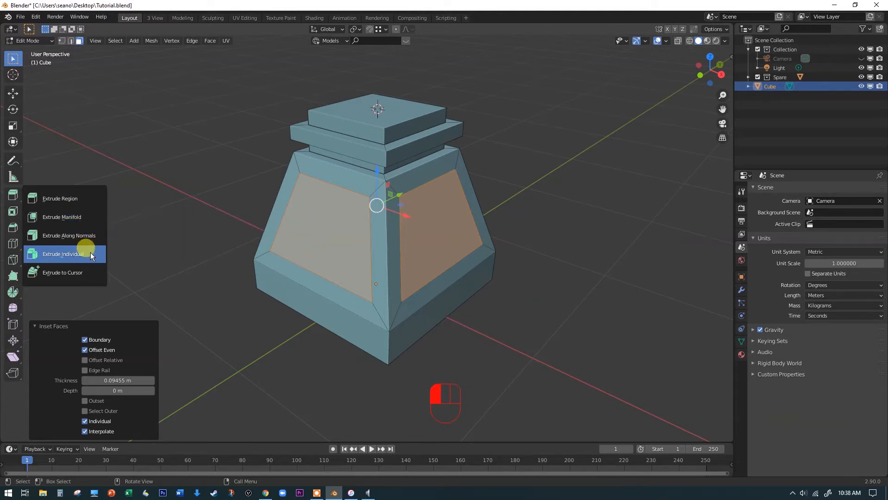
mouse_move(86, 261)
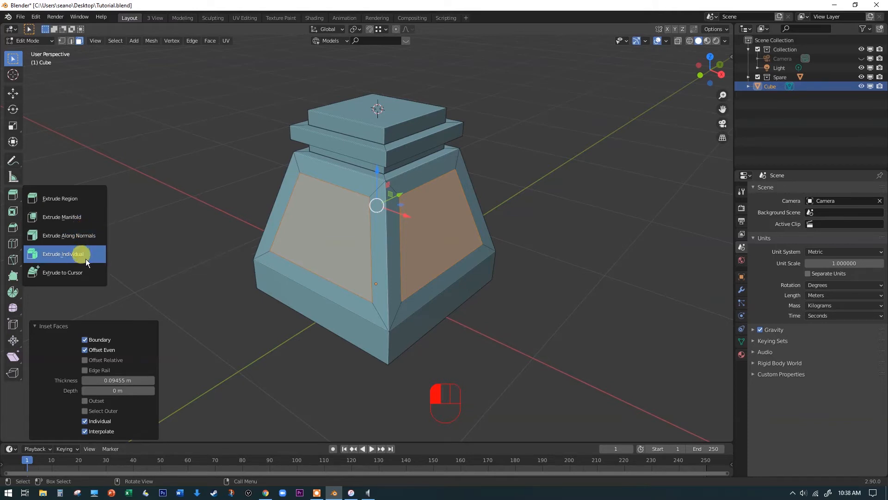
mouse_move(62, 272)
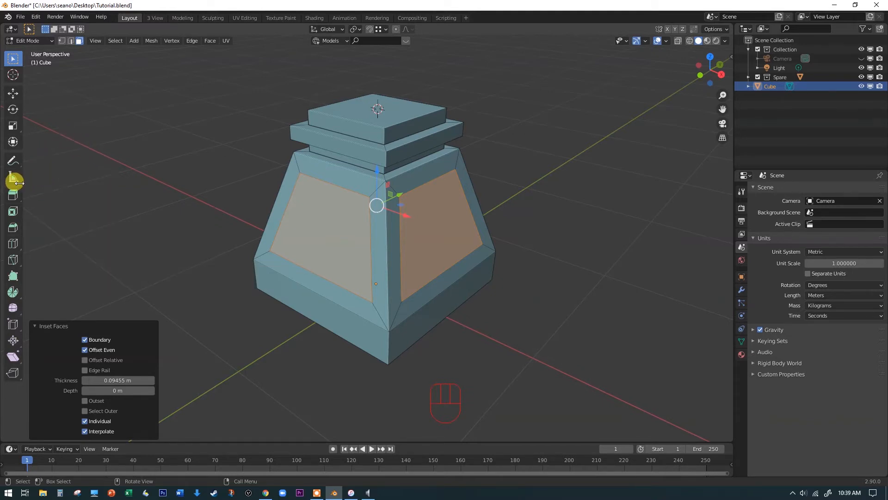
mouse_move(514, 337)
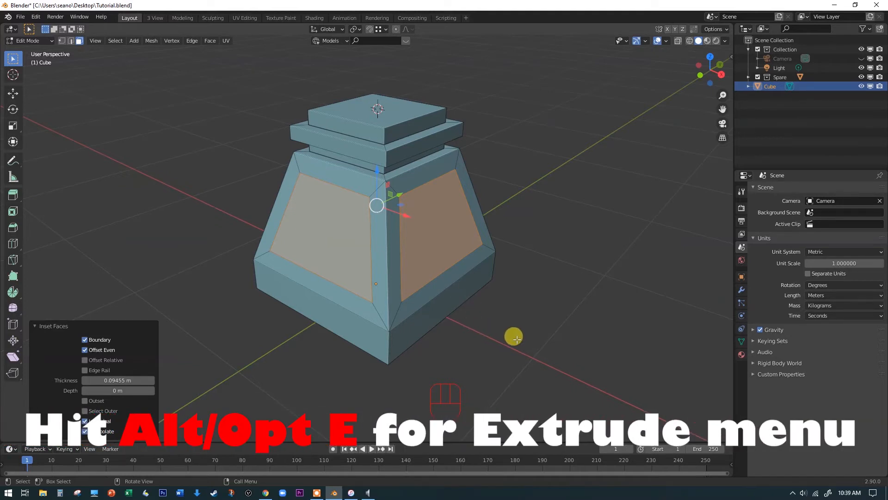
Step: Bring up the extrude choices for the inset side panels, dismiss them, and reopen them
key(alt+e)
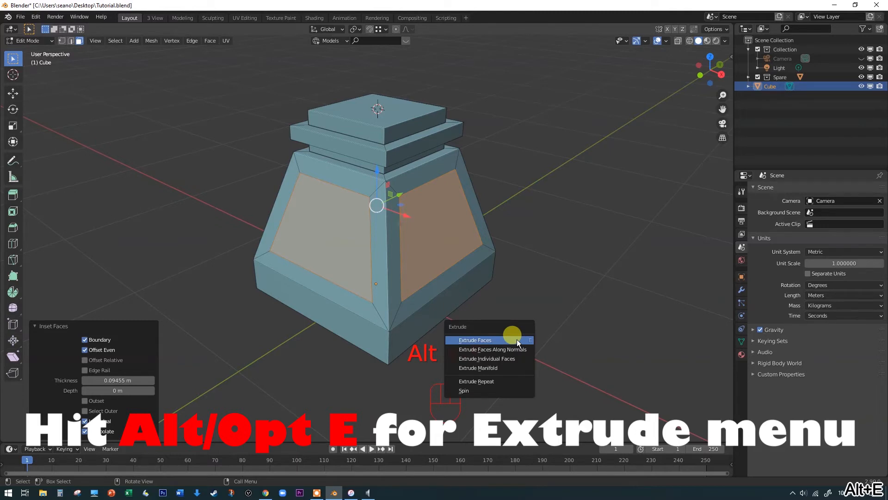
mouse_move(521, 349)
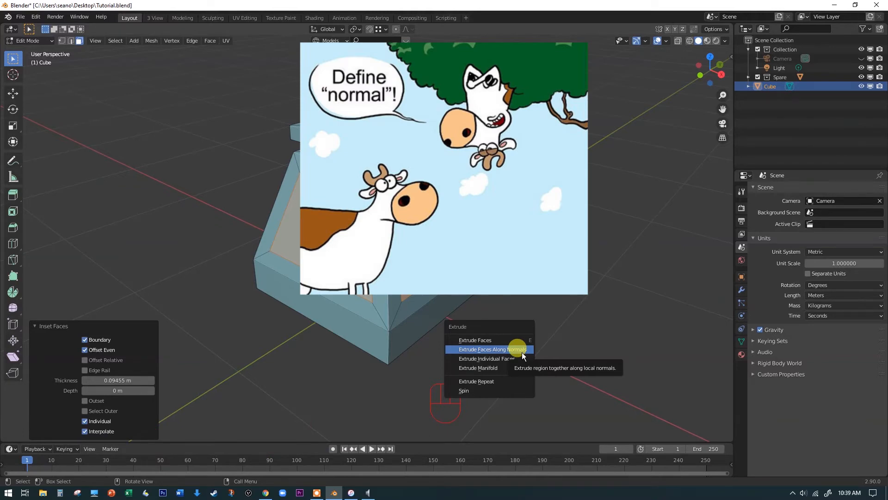
click(492, 349)
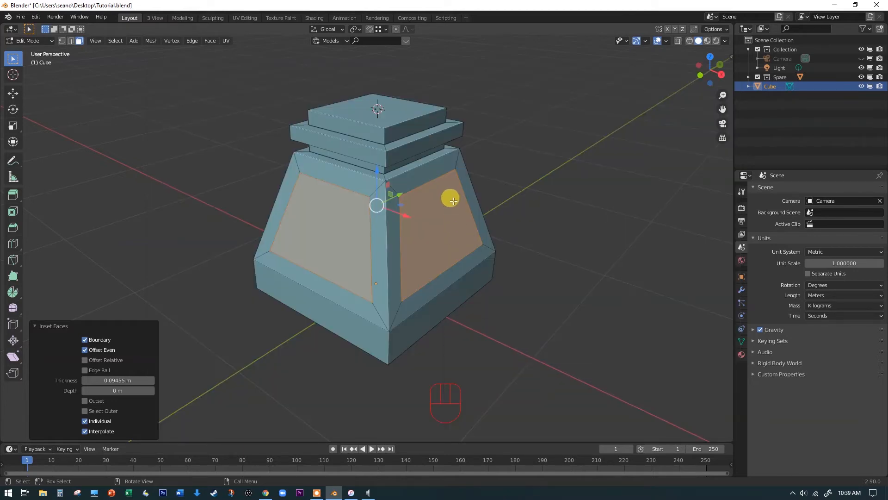
mouse_move(375, 114)
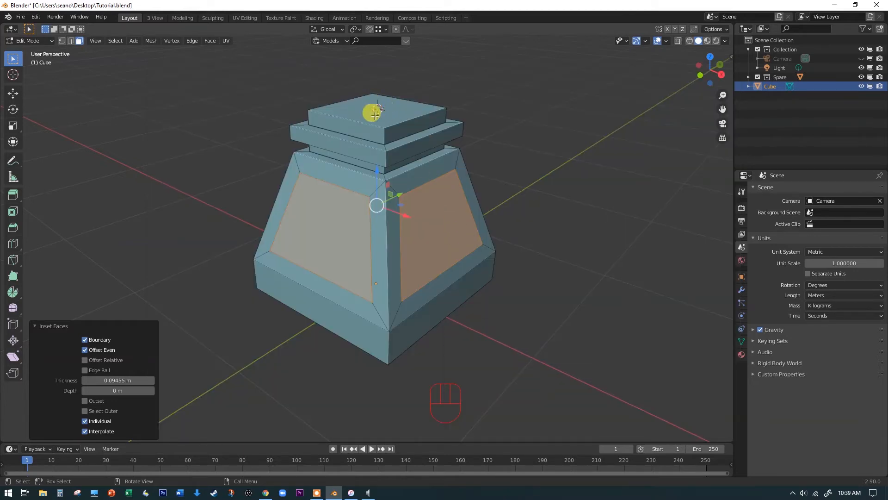
mouse_move(327, 142)
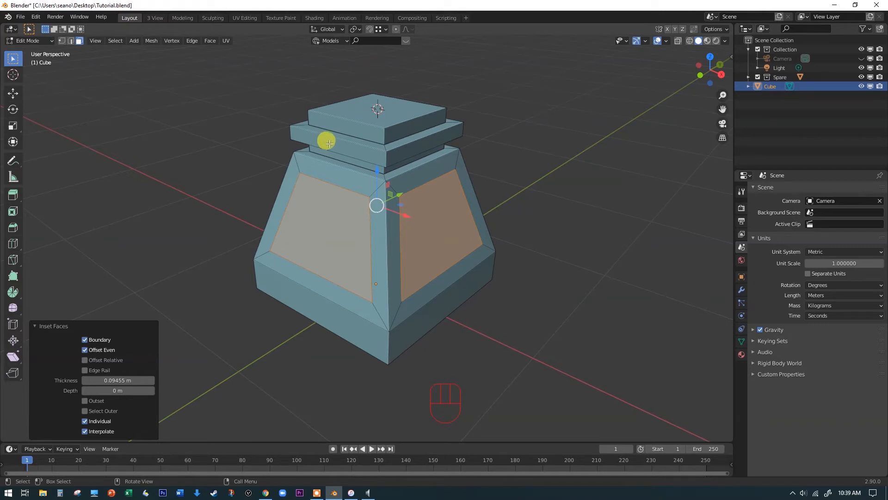
mouse_move(433, 216)
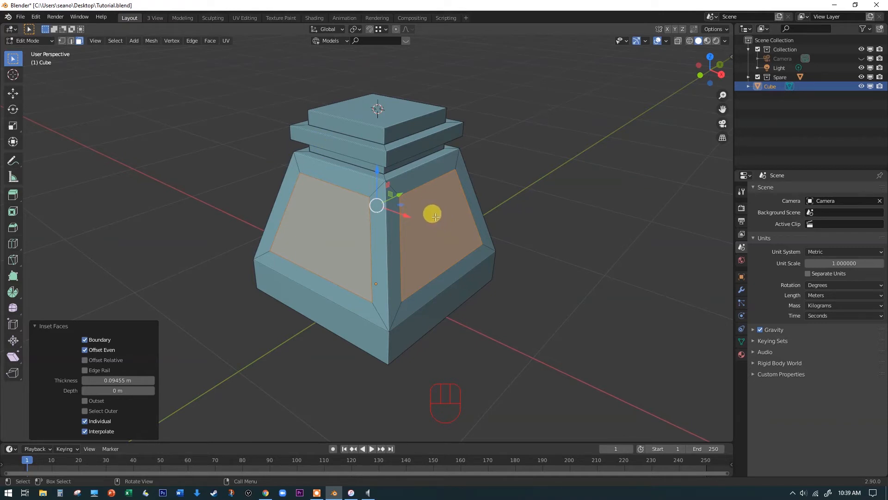
key(alt+e)
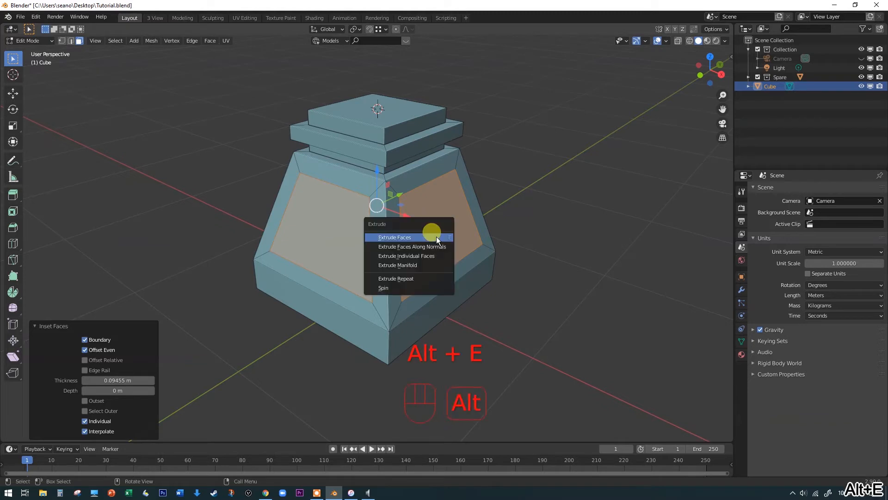
Step: Extrude the inset side panels inward along their normals by roughly 0.12
click(396, 237)
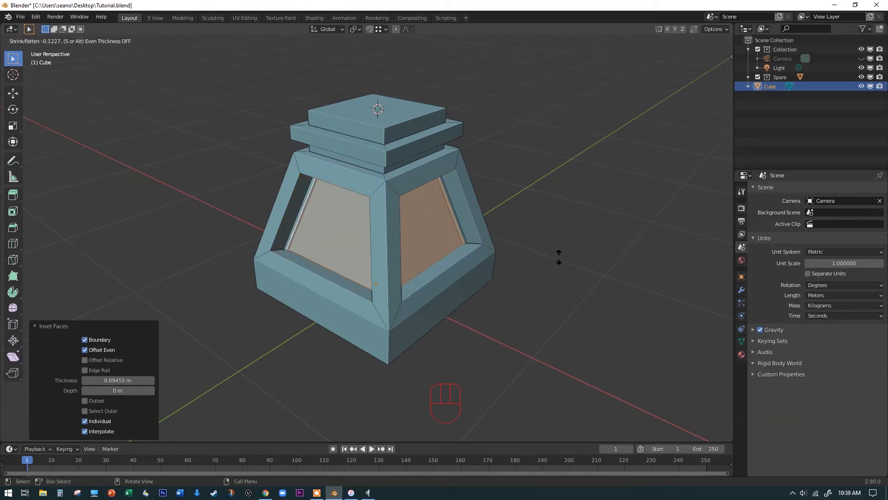
mouse_move(269, 220)
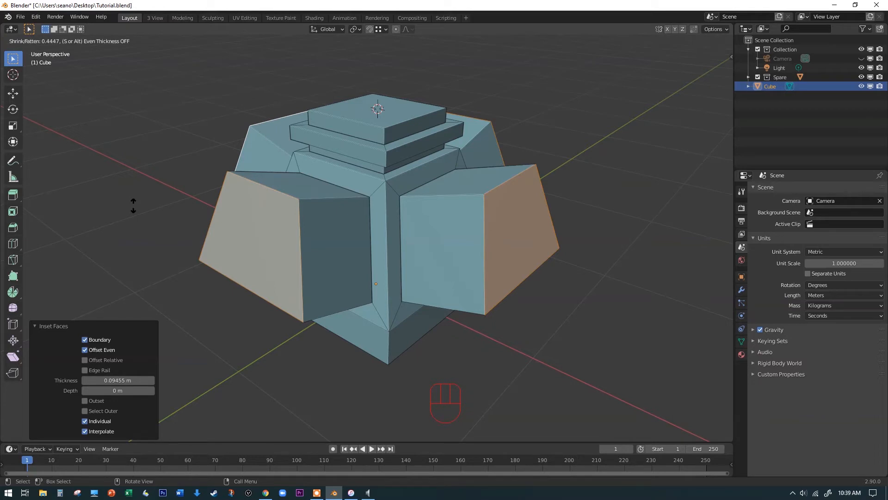
mouse_move(402, 252)
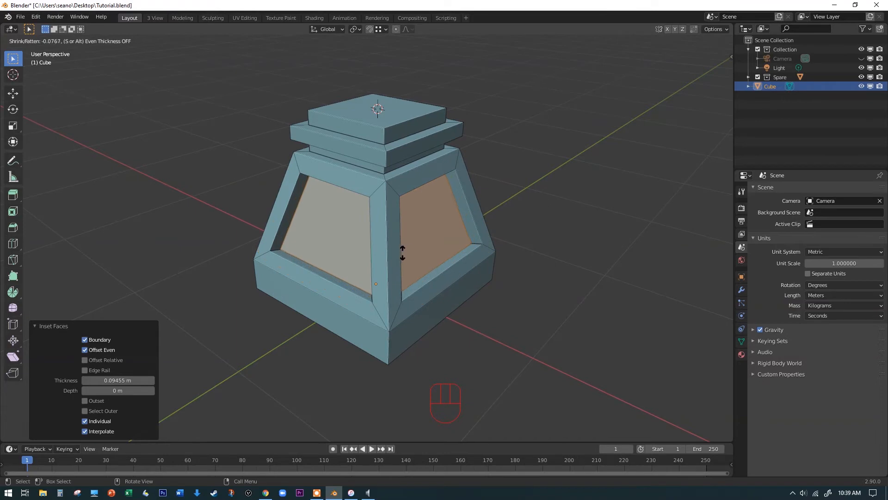
mouse_move(467, 258)
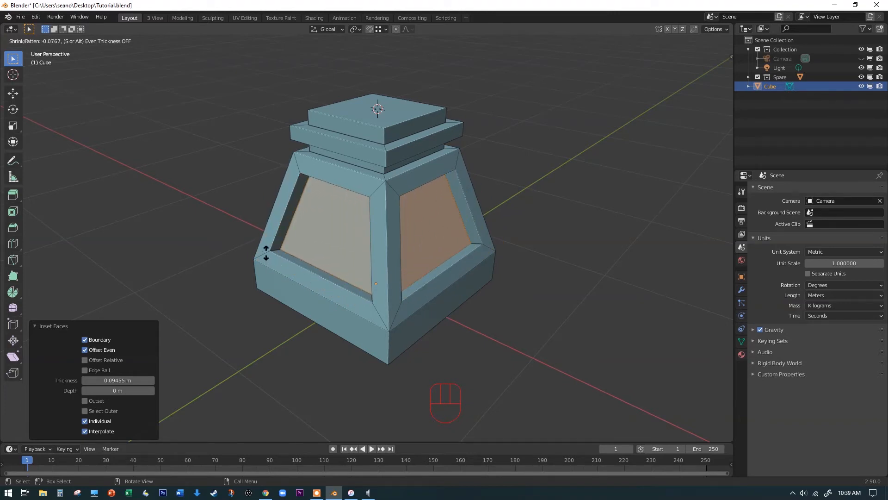
mouse_move(265, 246)
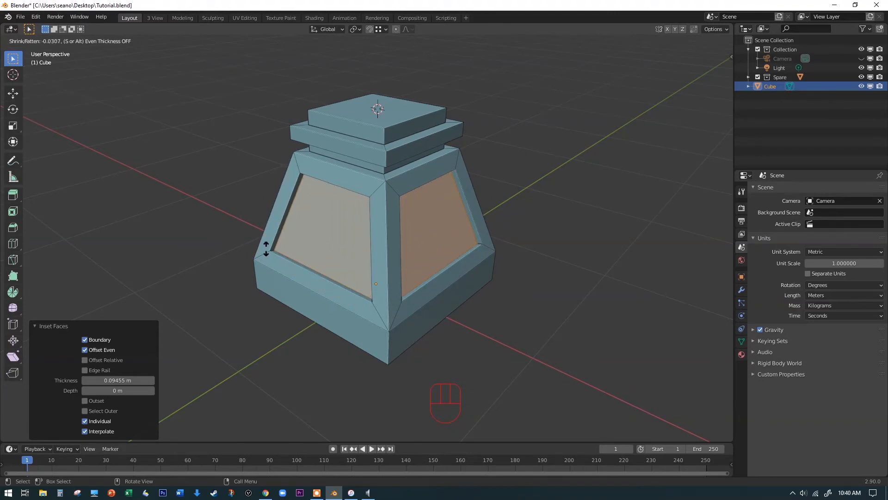
mouse_move(267, 254)
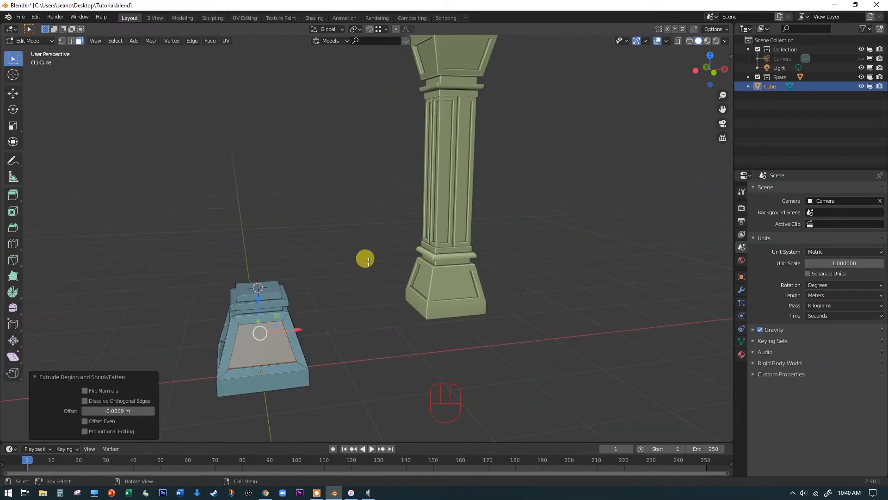
Step: Focus the view on the pedestal's stacked upper tiers
key(space)
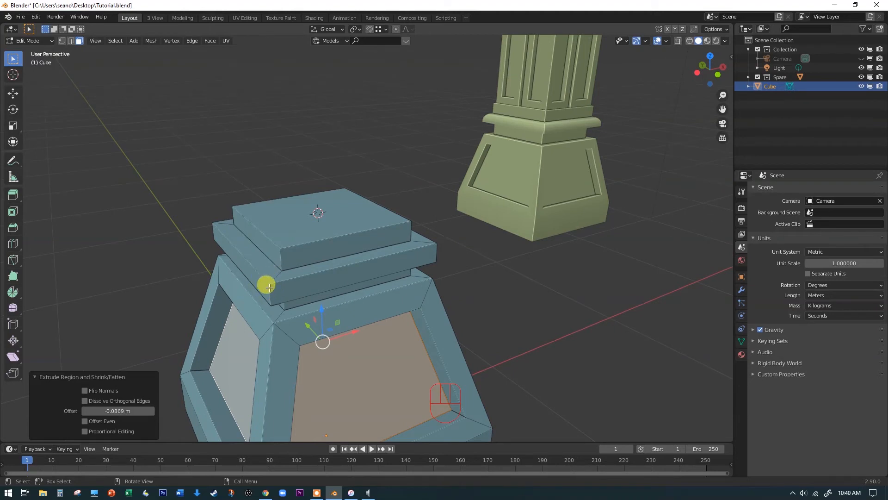
mouse_move(351, 264)
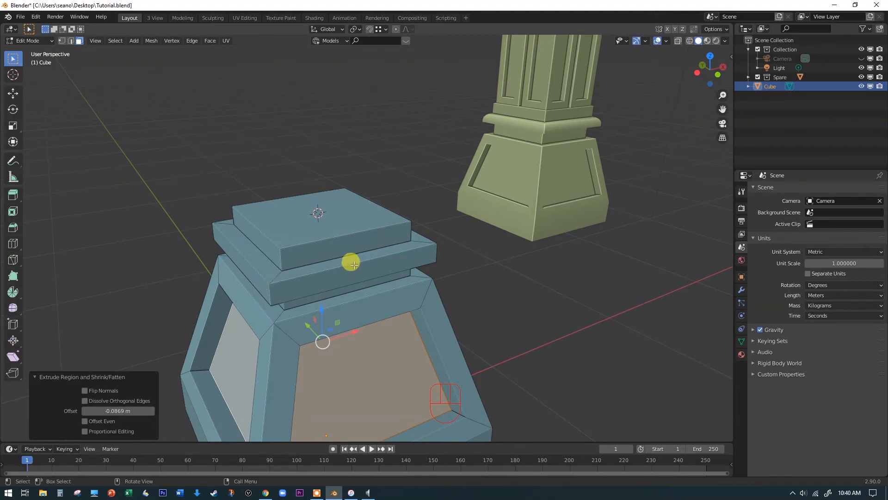
mouse_move(271, 294)
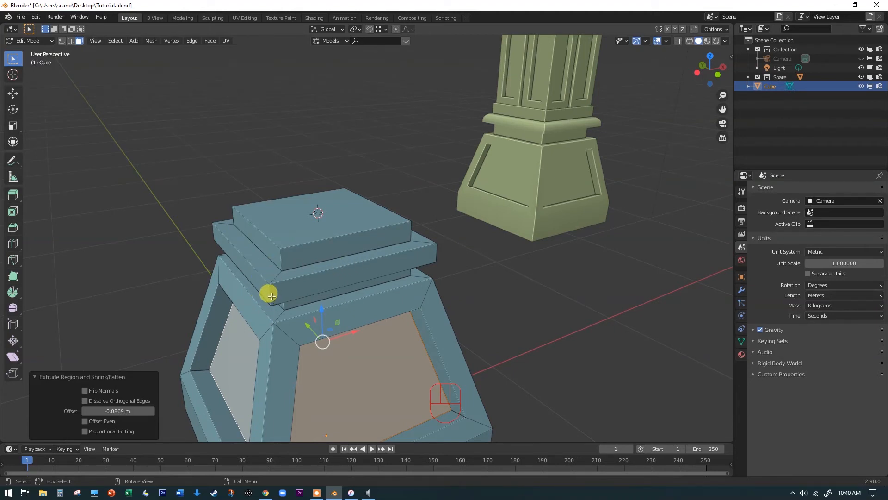
mouse_move(268, 282)
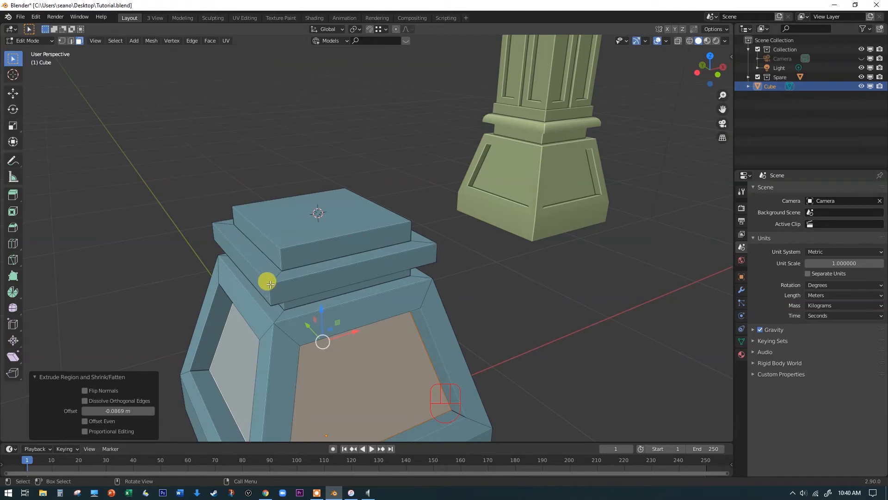
mouse_move(259, 281)
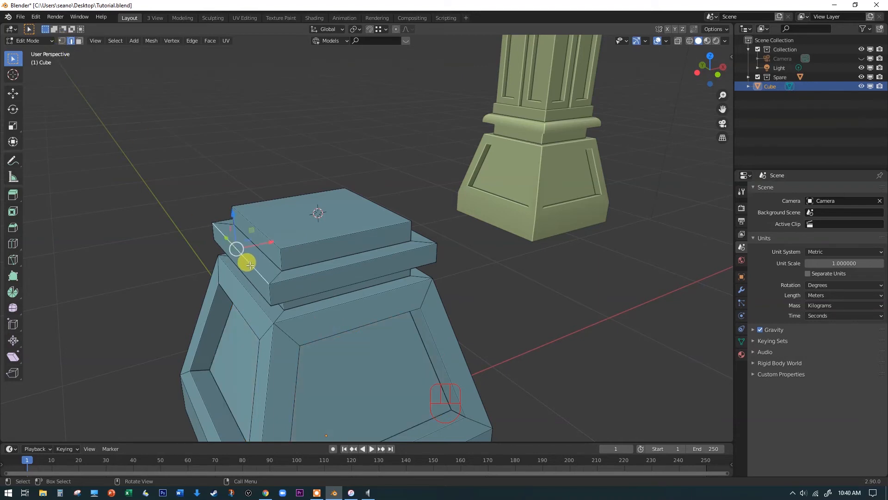
mouse_move(349, 262)
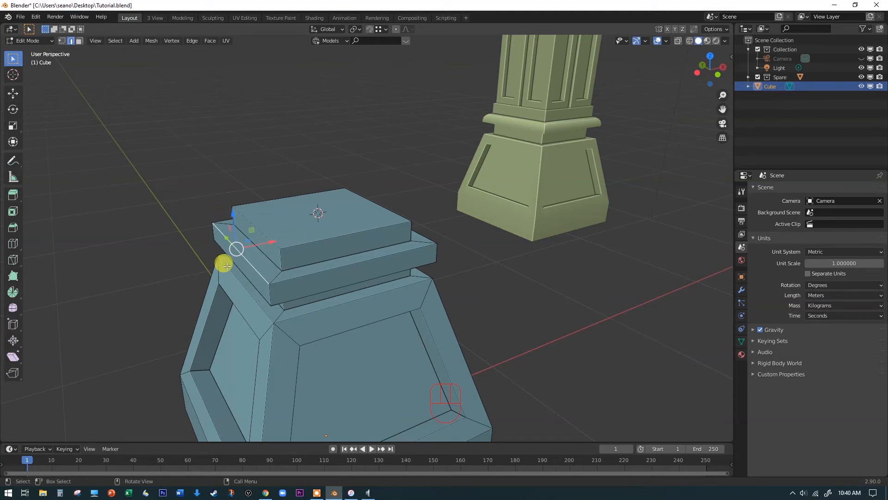
mouse_move(123, 211)
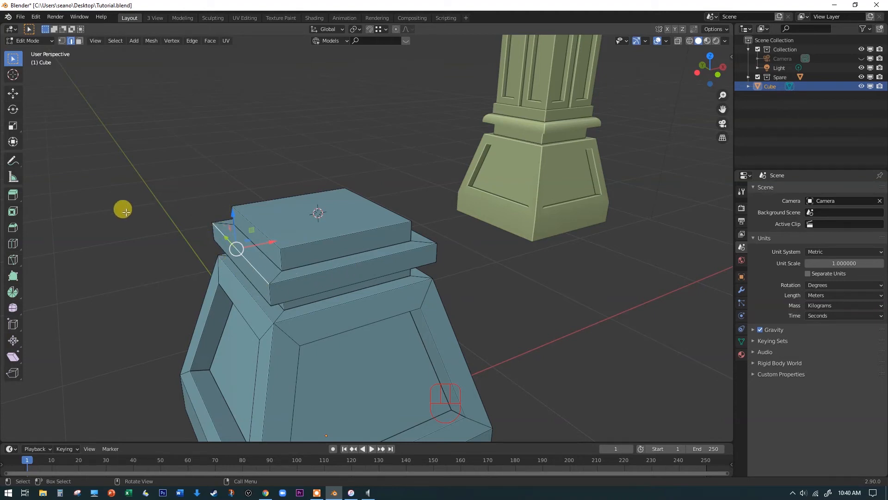
mouse_move(317, 220)
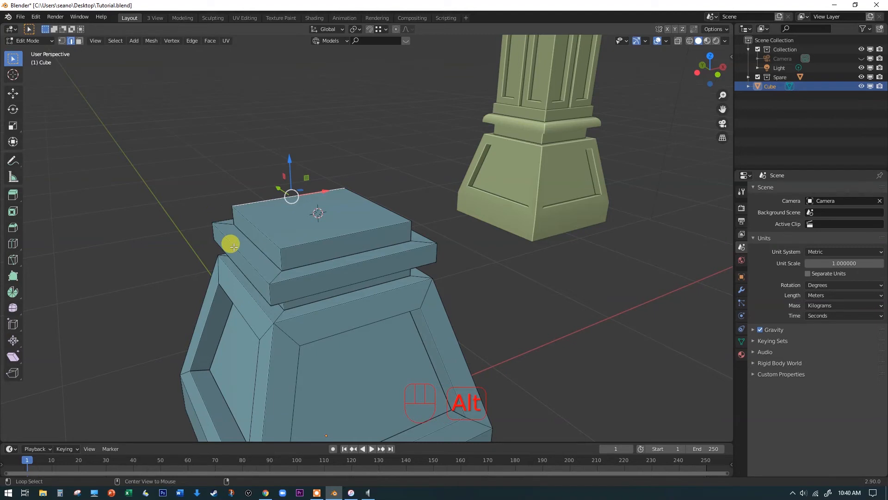
Step: Select the whole edge loop around the top rim of the pedestal's ledge
click(320, 232)
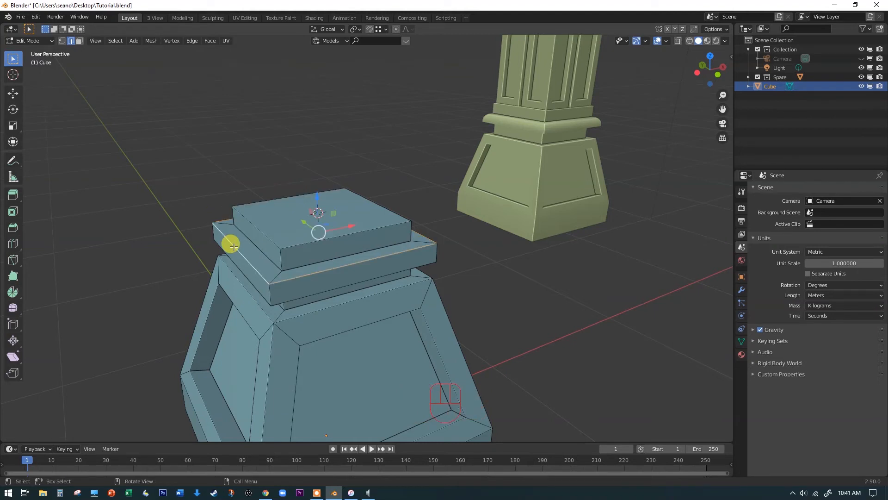
mouse_move(254, 181)
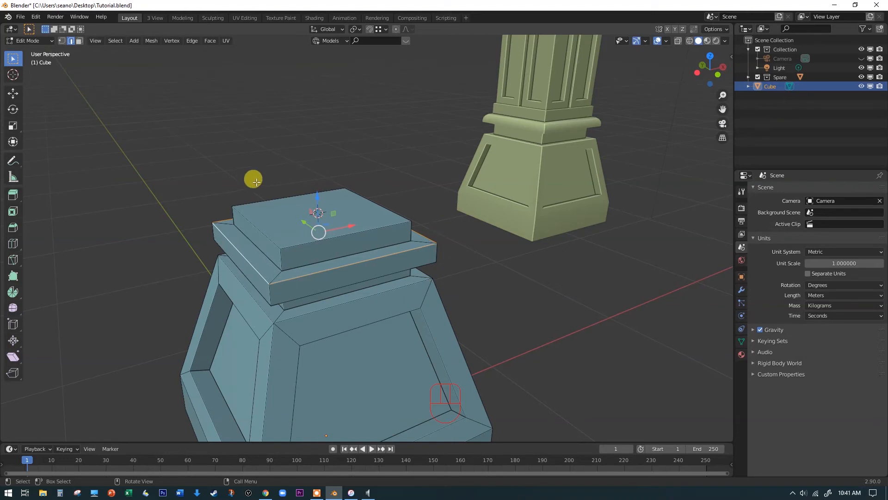
mouse_move(446, 250)
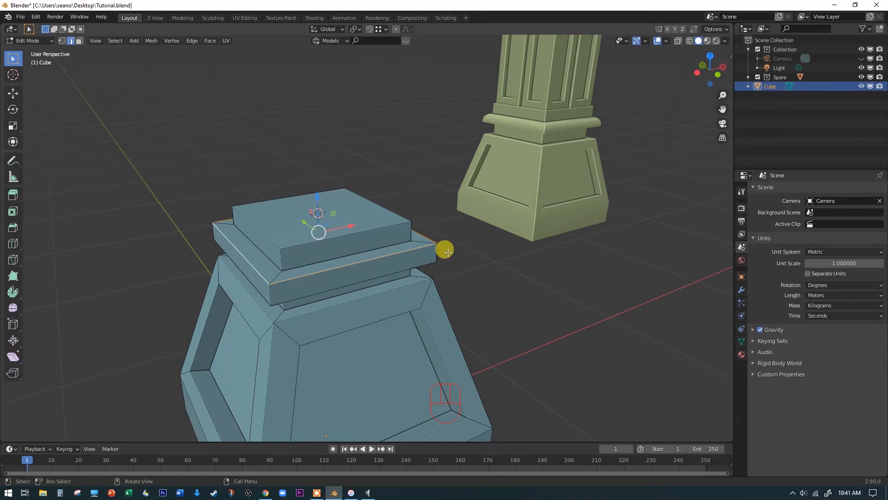
mouse_move(223, 245)
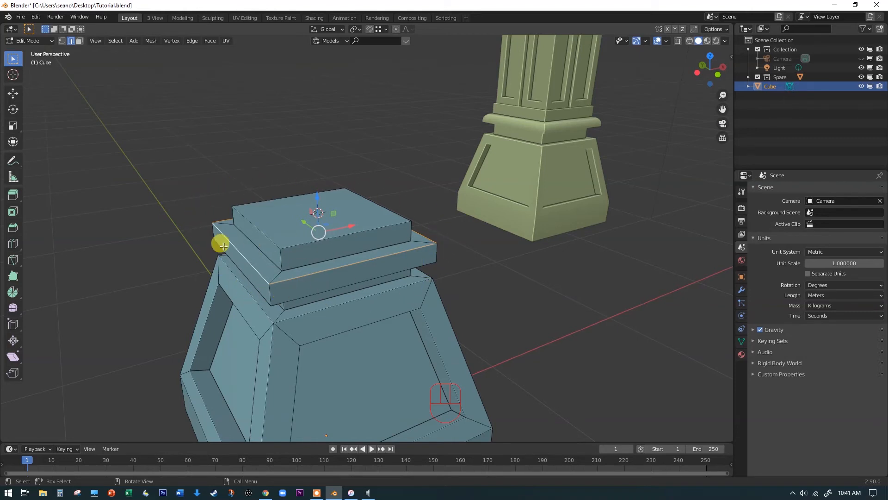
mouse_move(225, 232)
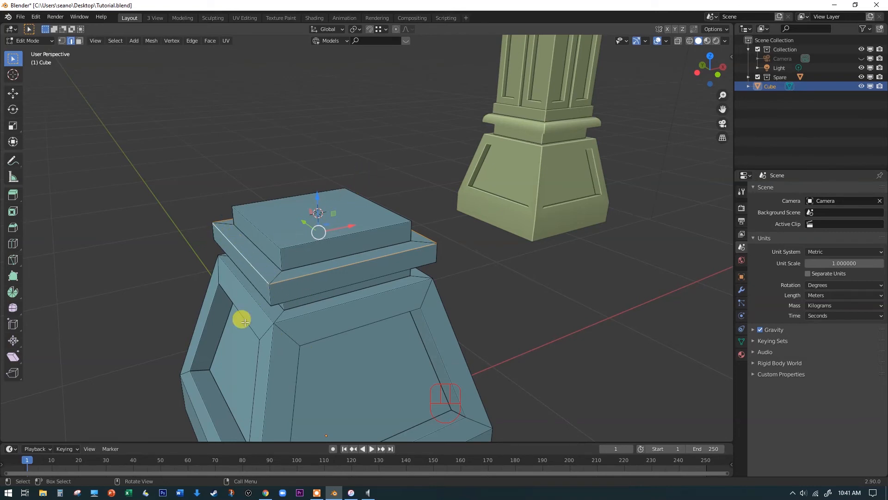
mouse_move(430, 198)
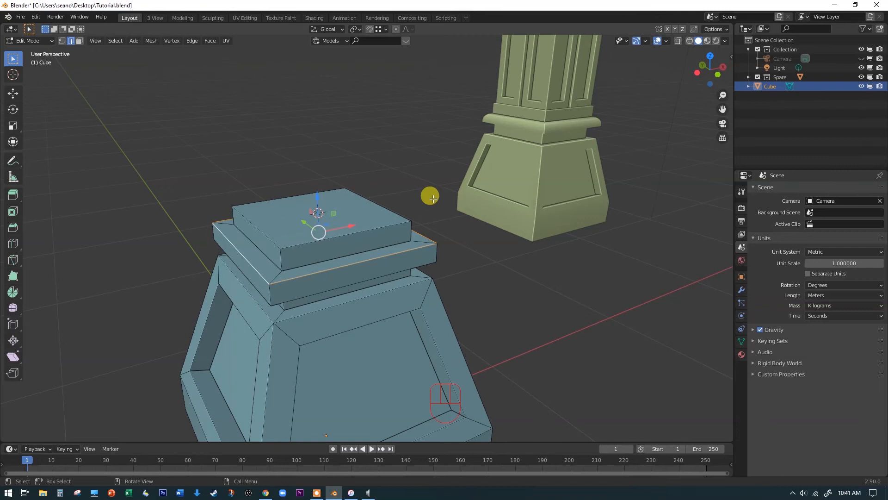
mouse_move(286, 248)
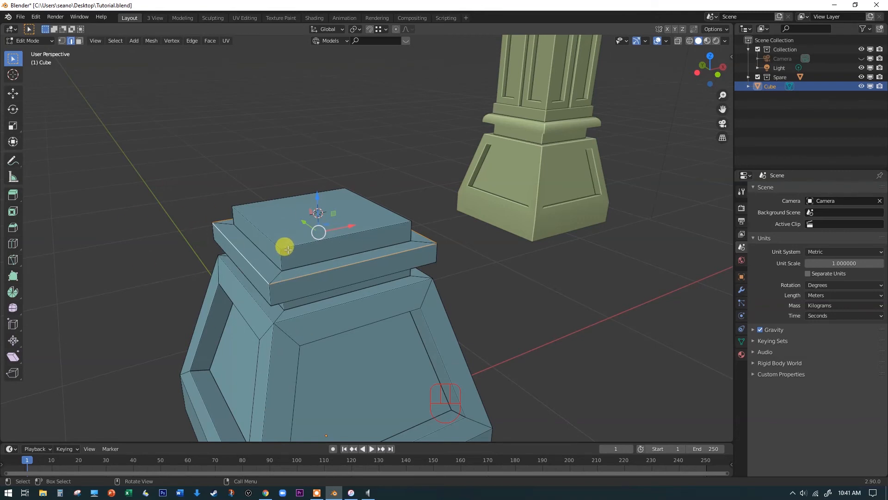
mouse_move(275, 275)
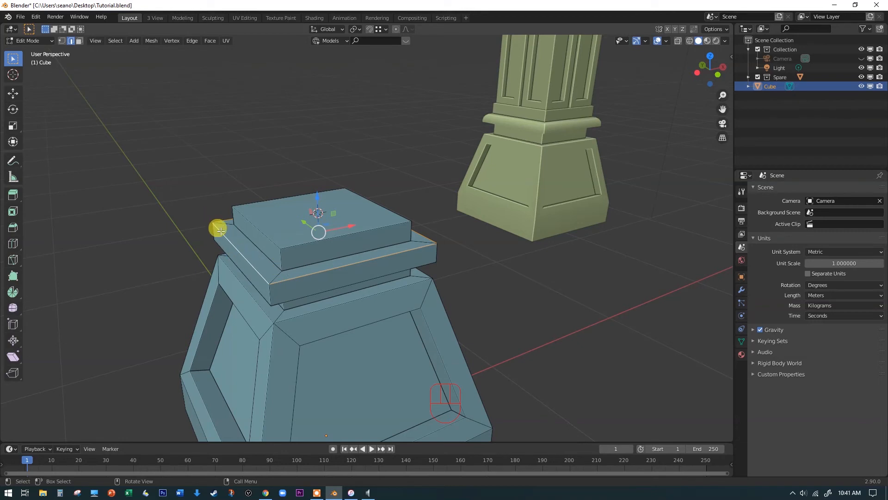
mouse_move(380, 207)
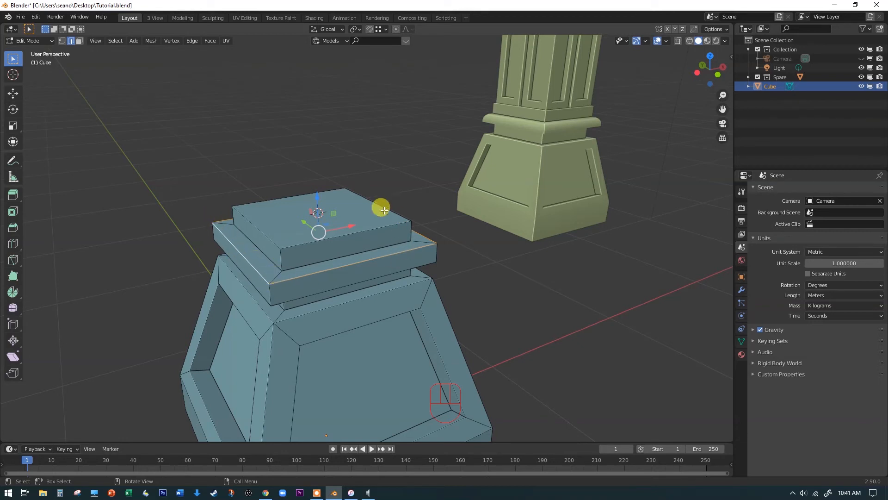
mouse_move(286, 235)
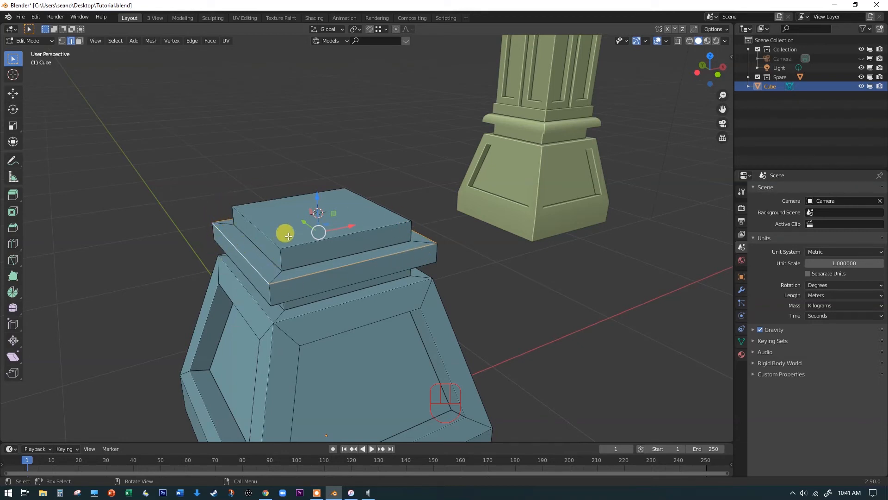
mouse_move(262, 258)
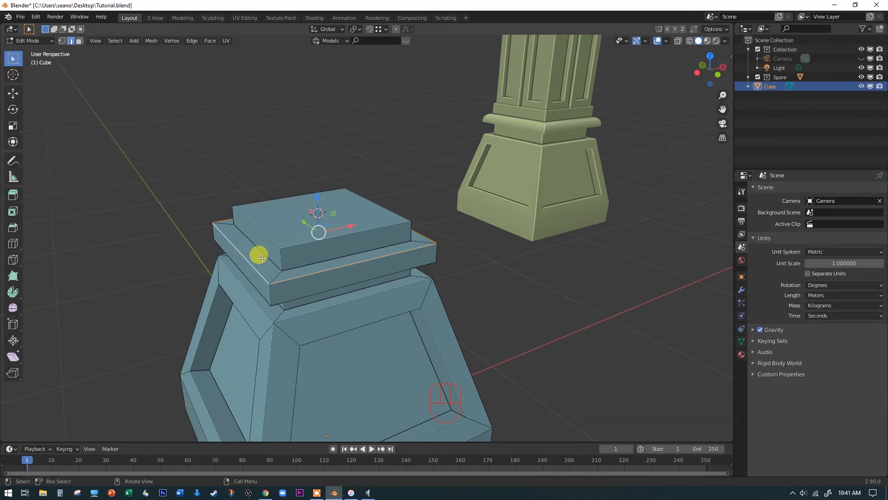
mouse_move(130, 271)
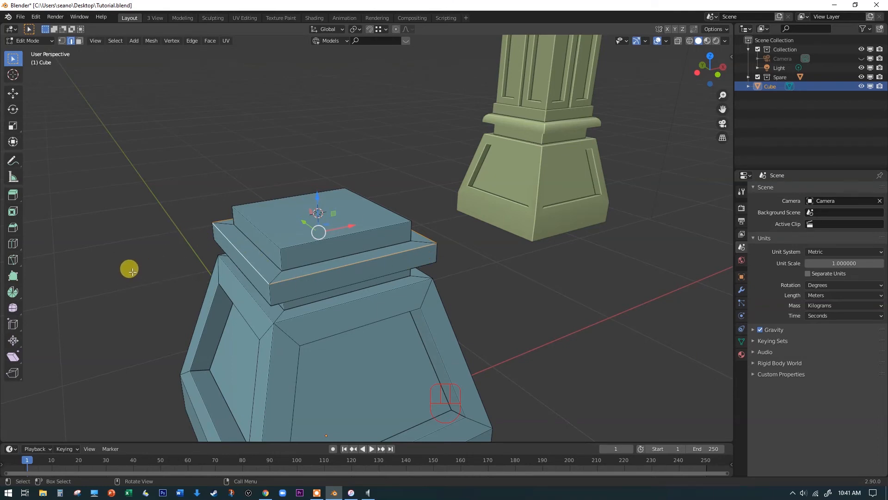
mouse_move(123, 267)
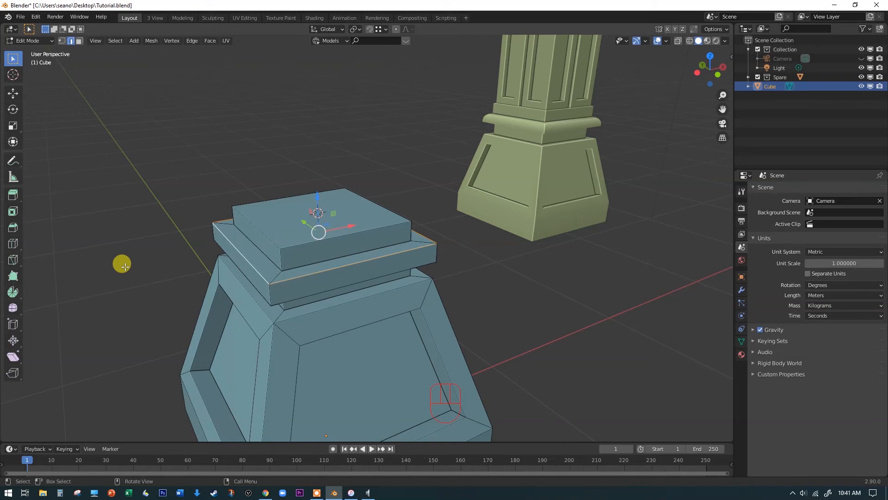
Step: Start a bevel on the selected rim edges of the top ledge with Ctrl+B
key(Ctrl+B)
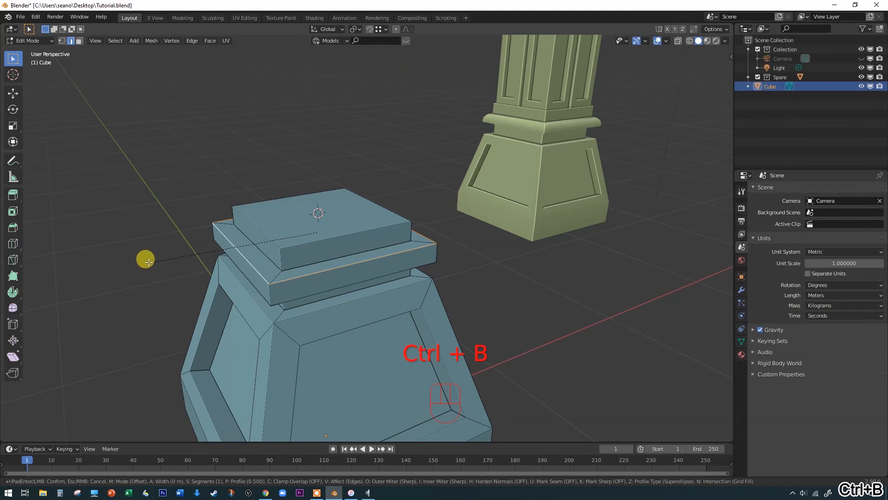
mouse_move(510, 319)
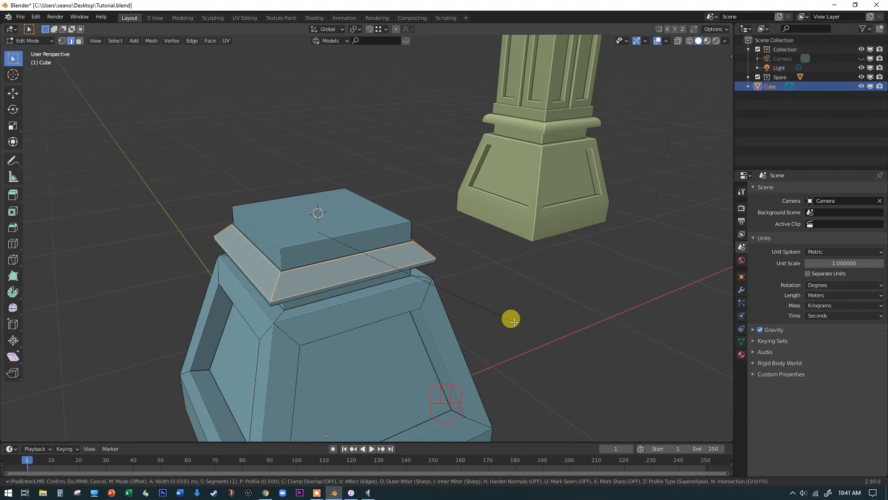
mouse_move(515, 322)
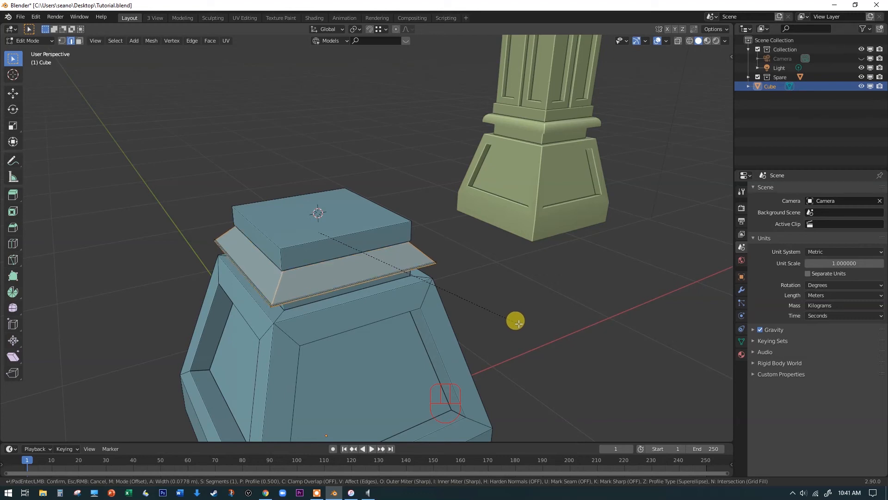
mouse_move(520, 325)
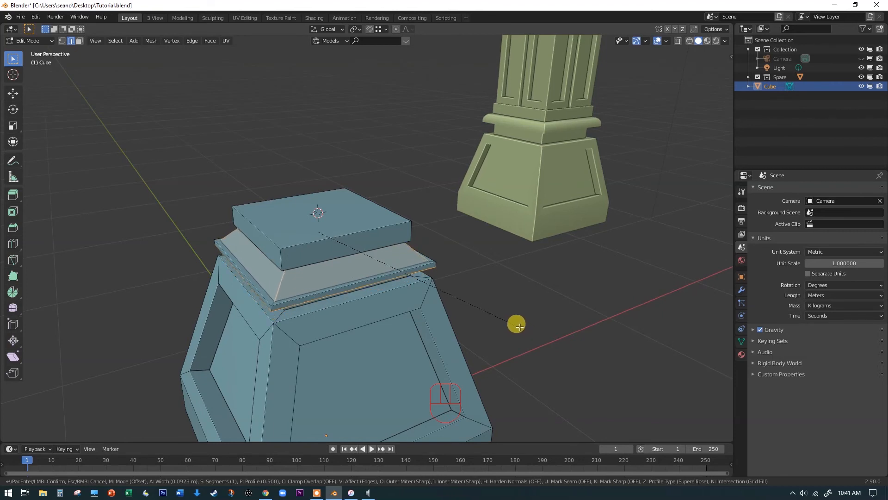
mouse_move(500, 313)
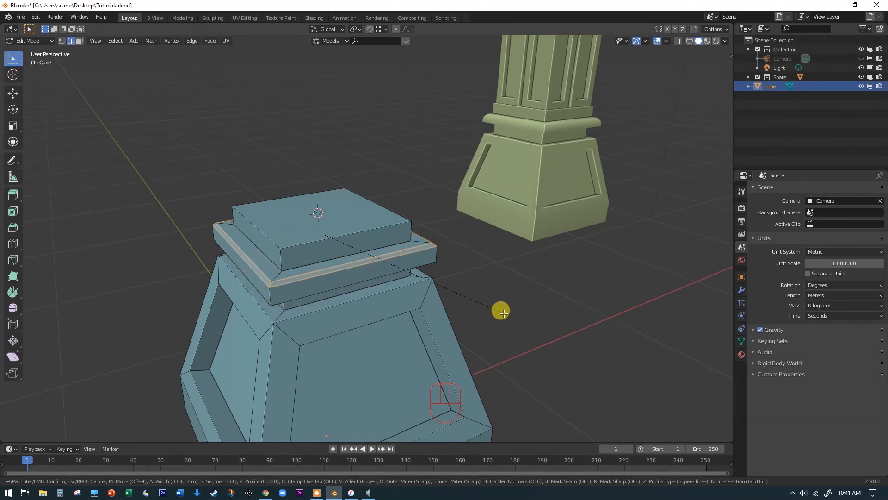
mouse_move(508, 322)
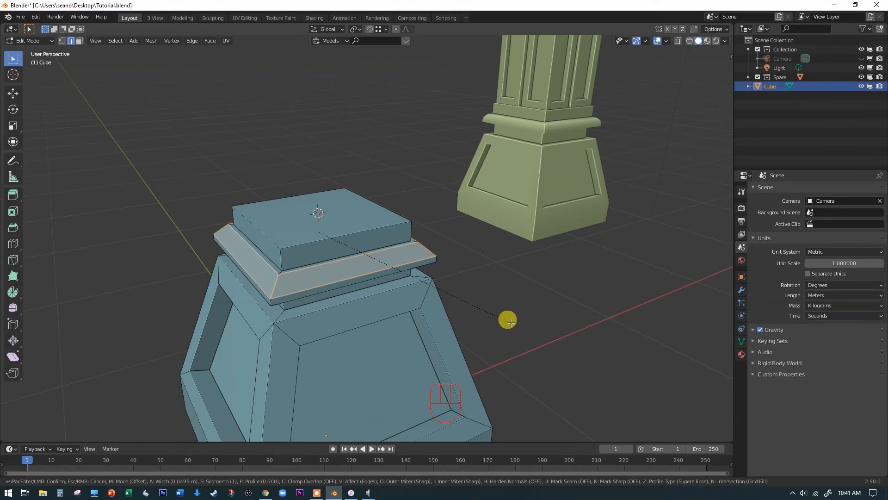
mouse_move(511, 326)
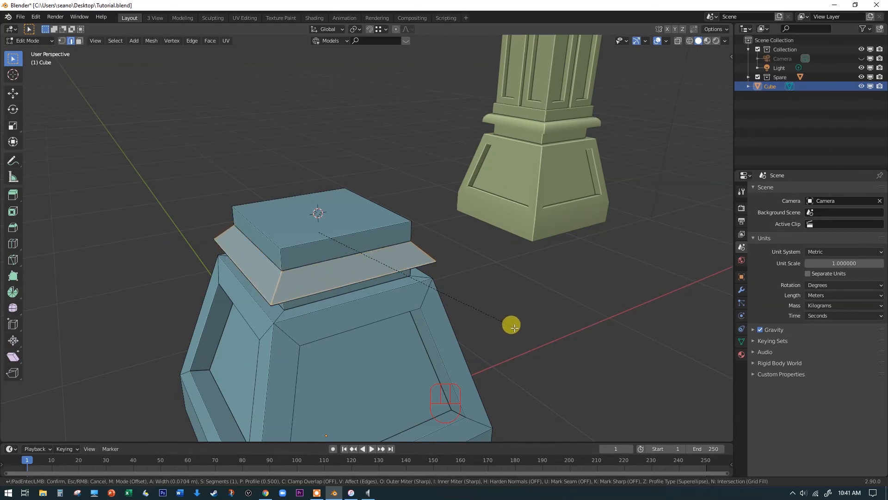
mouse_move(509, 323)
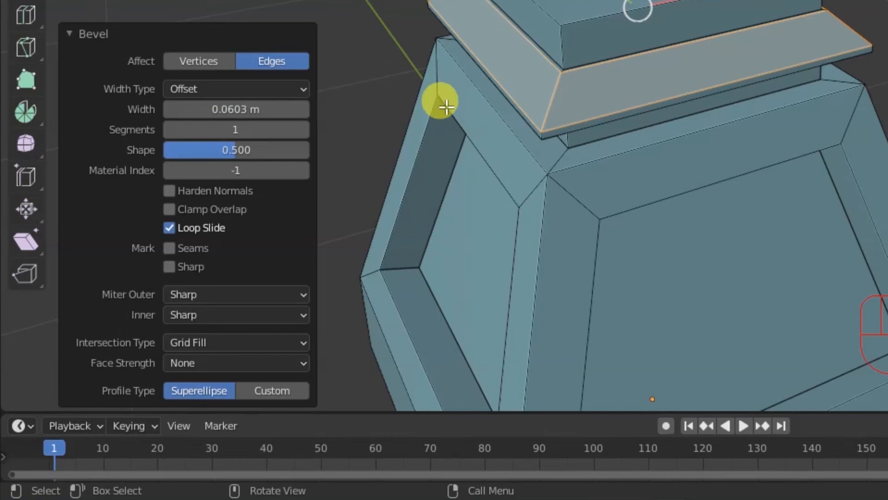
mouse_move(411, 229)
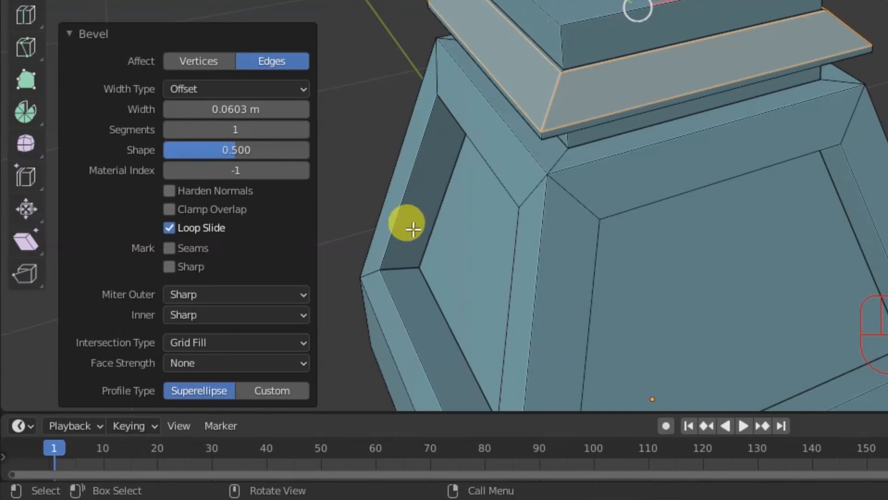
mouse_move(414, 93)
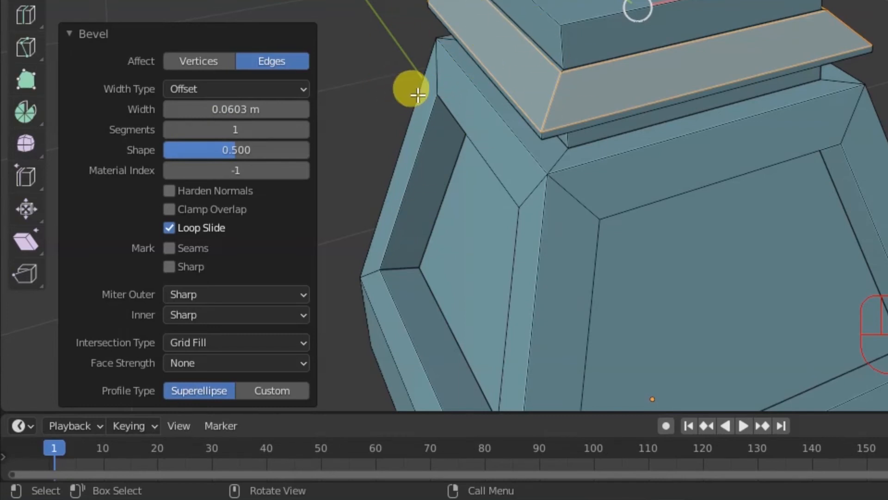
mouse_move(272, 130)
text(00)
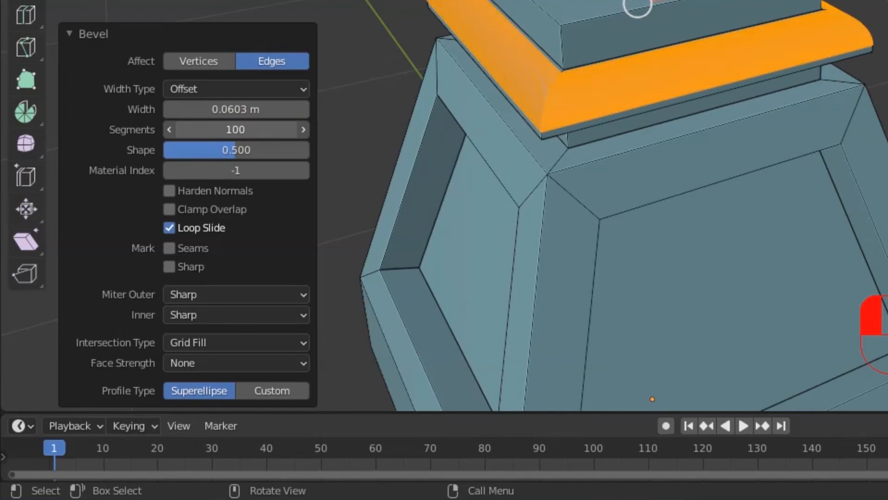
Step: Set the bevel's Segments to 4 for a rounded ledge rim
click(170, 129)
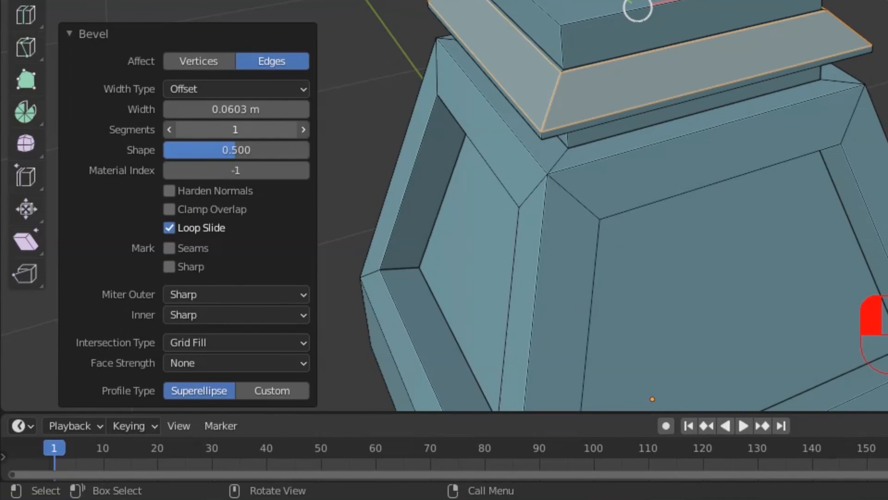
click(302, 129)
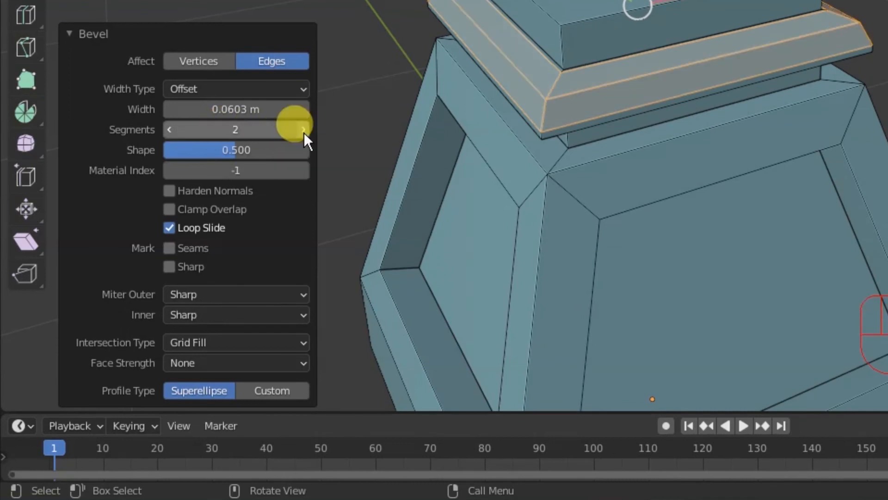
click(303, 129)
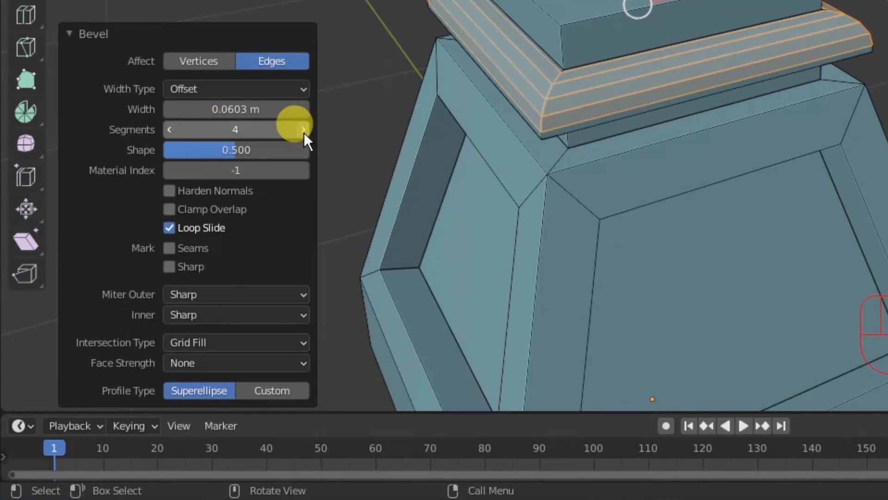
click(168, 129)
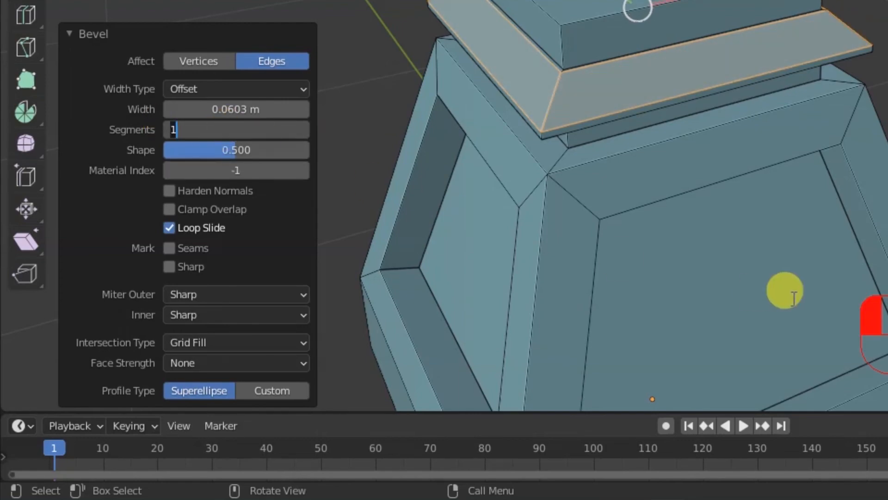
text(4)
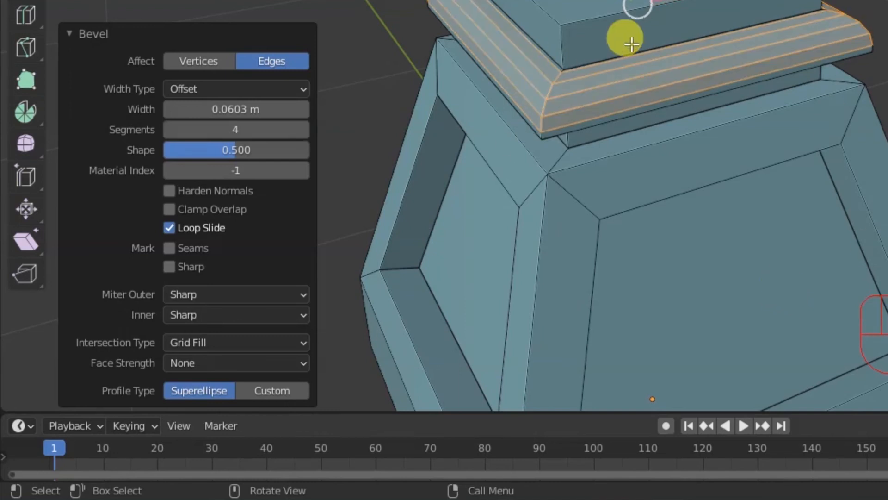
mouse_move(203, 129)
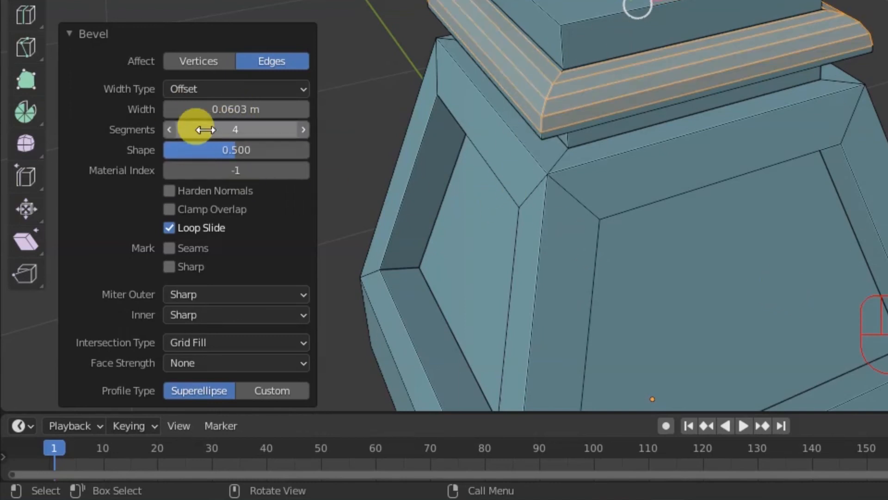
mouse_move(668, 125)
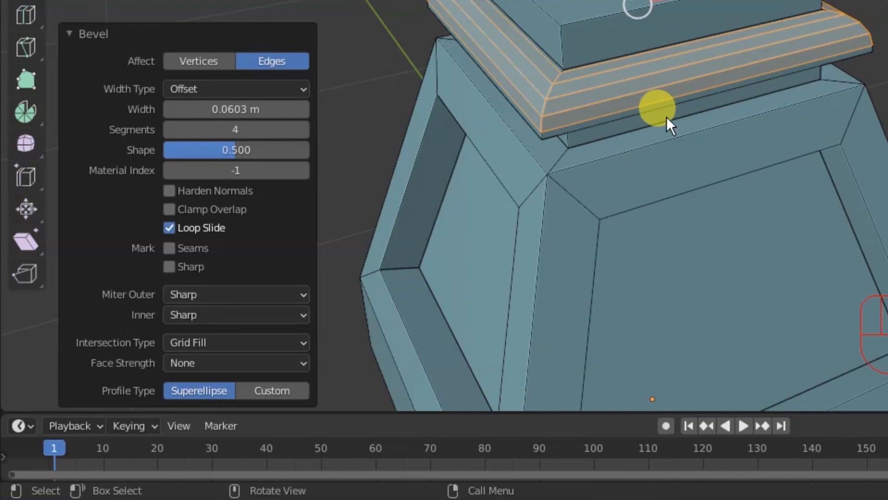
mouse_move(855, 93)
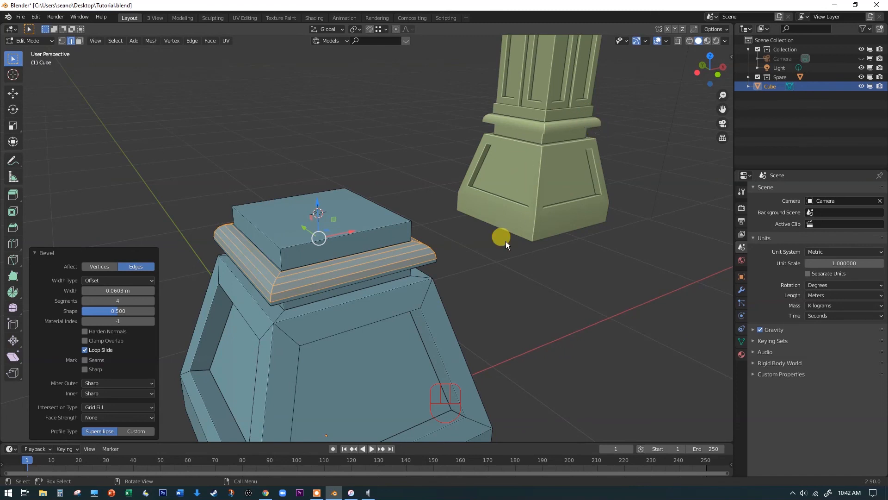
mouse_move(608, 125)
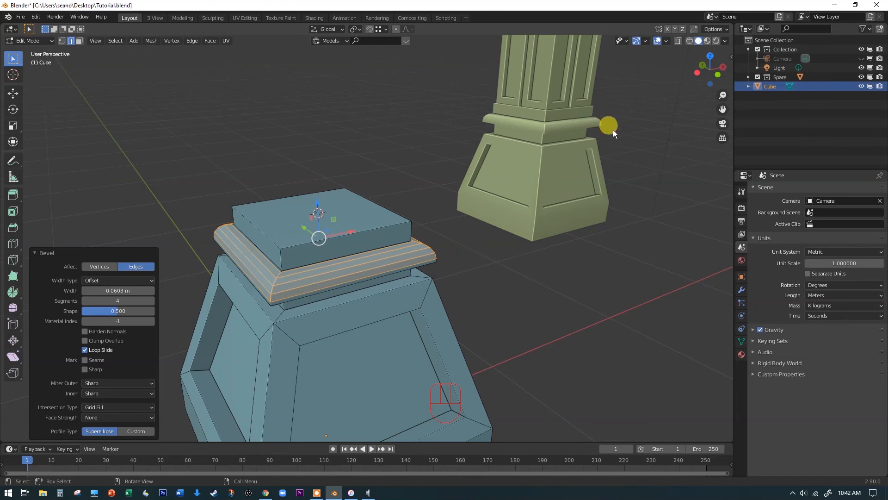
mouse_move(505, 199)
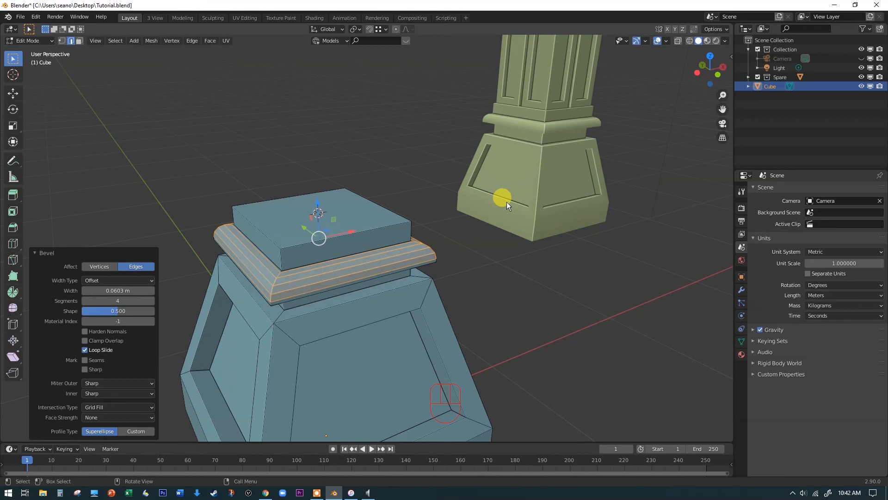
mouse_move(514, 258)
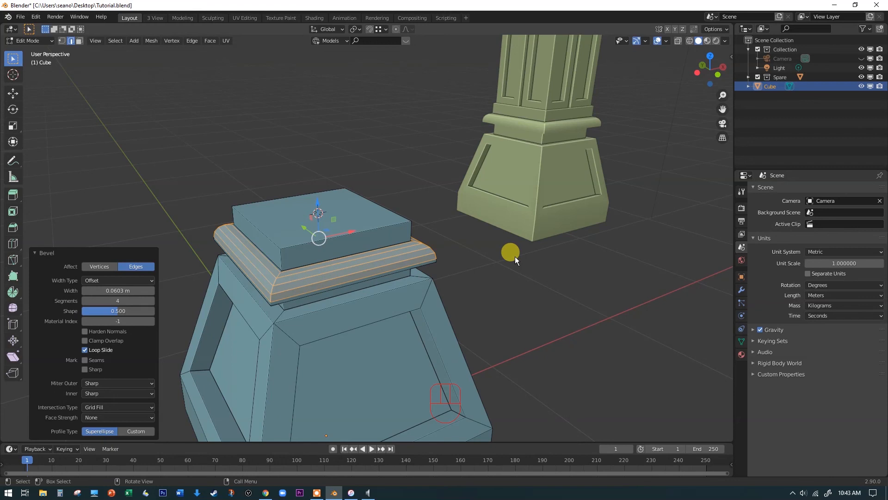
mouse_move(224, 233)
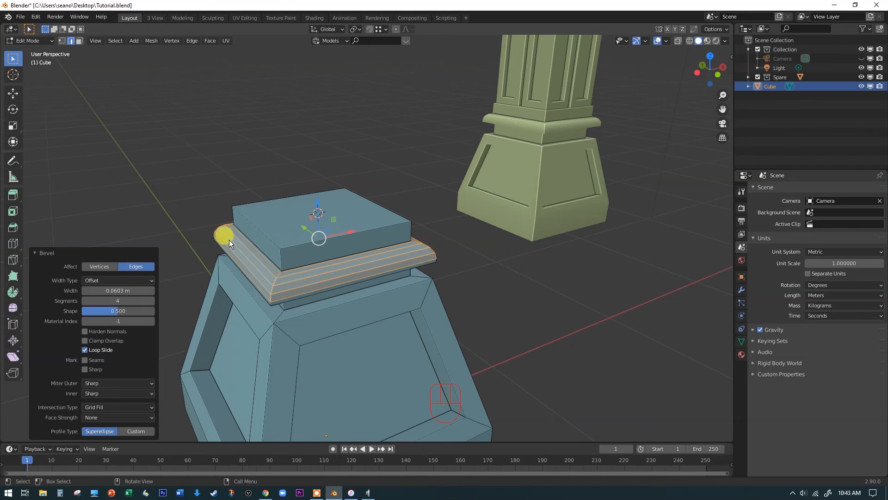
mouse_move(99, 309)
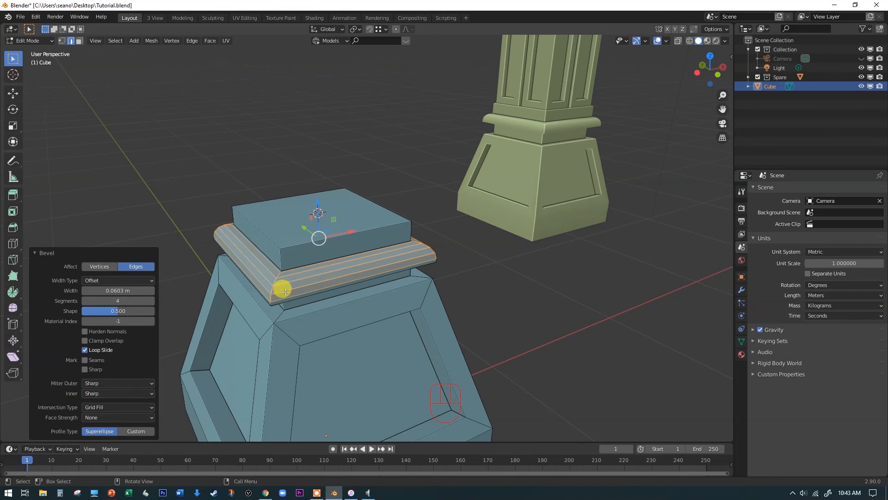
mouse_move(577, 187)
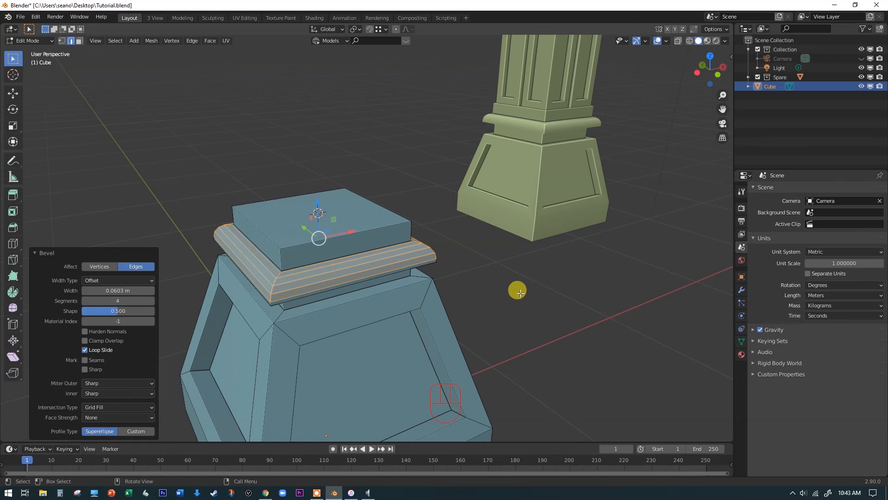
Step: Deselect the beveled ledge edges to view the whole pedestal
key(space)
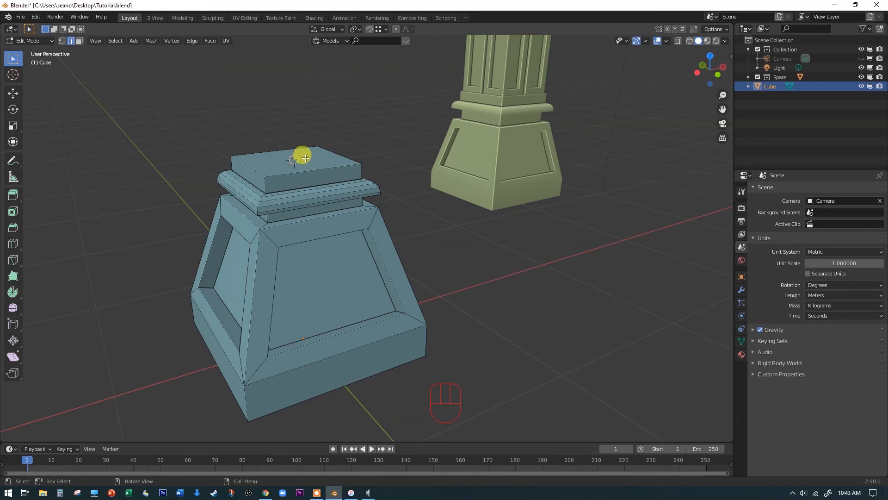
mouse_move(503, 38)
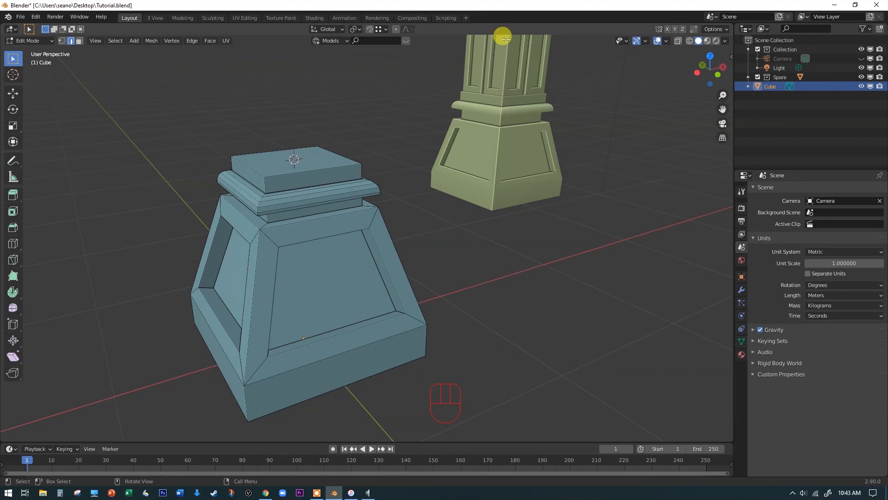
mouse_move(419, 205)
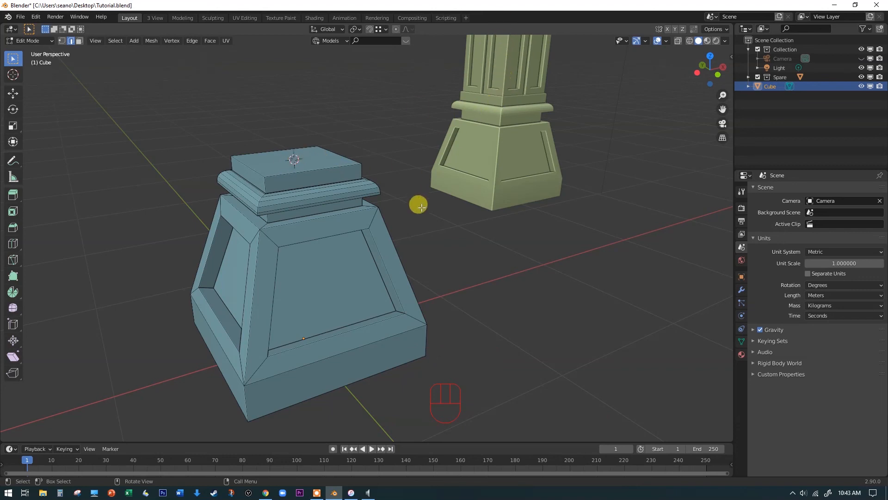